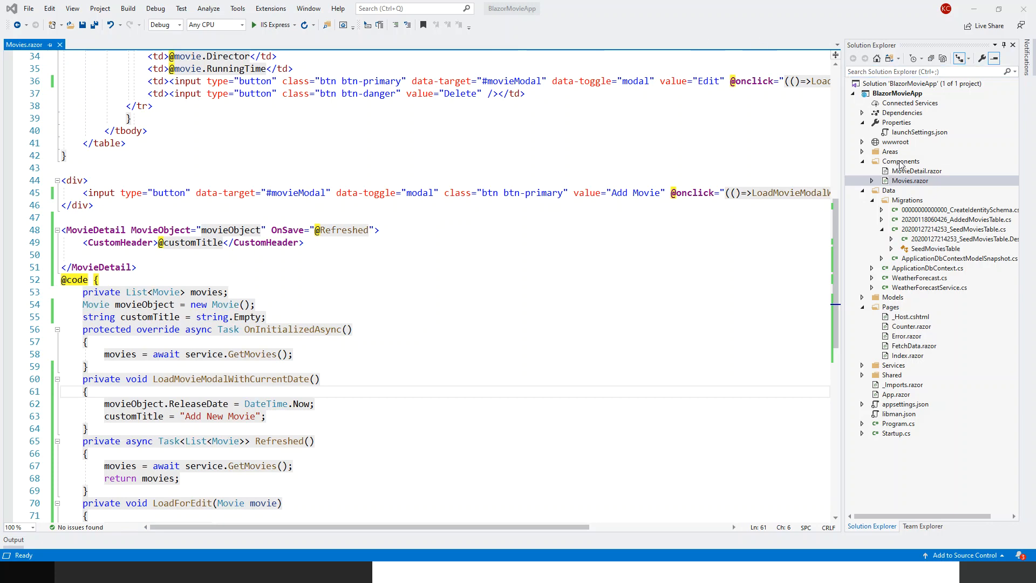
# - Add a new Razor component named ConfirmDelete to the Components folder
pyautogui.rightClick(900, 161)
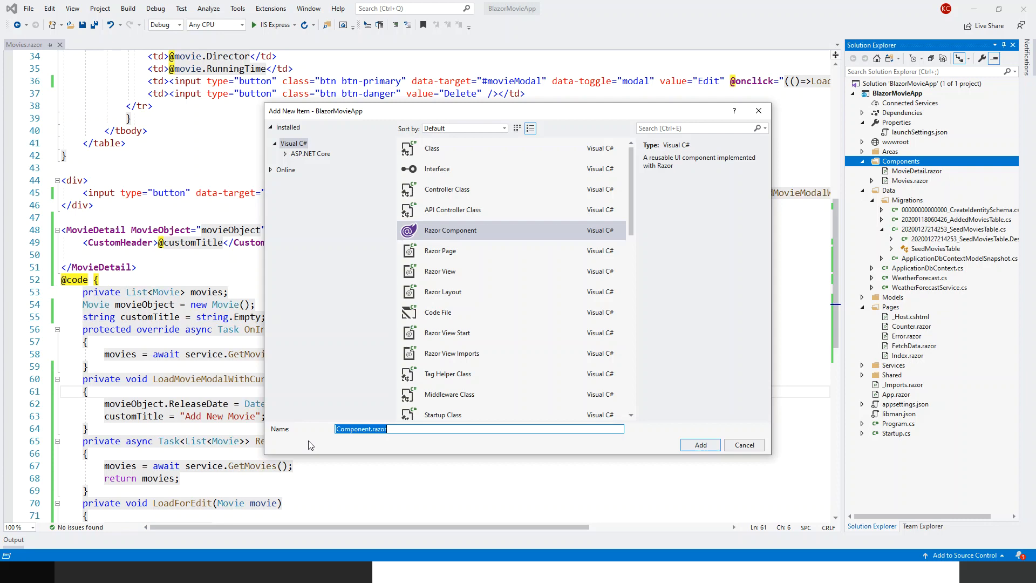
pyautogui.moveTo(415, 488)
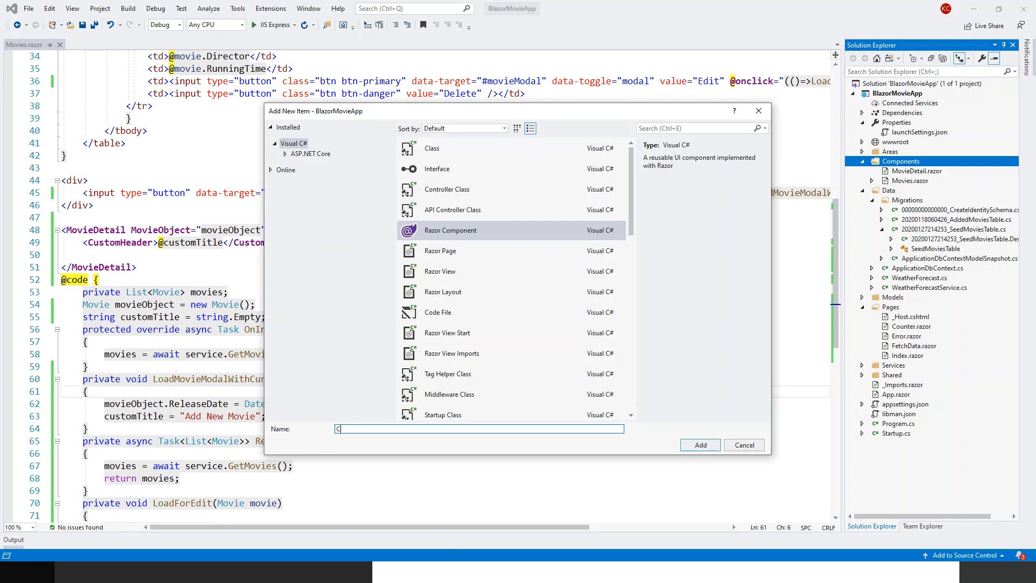
pyautogui.write('Confirm')
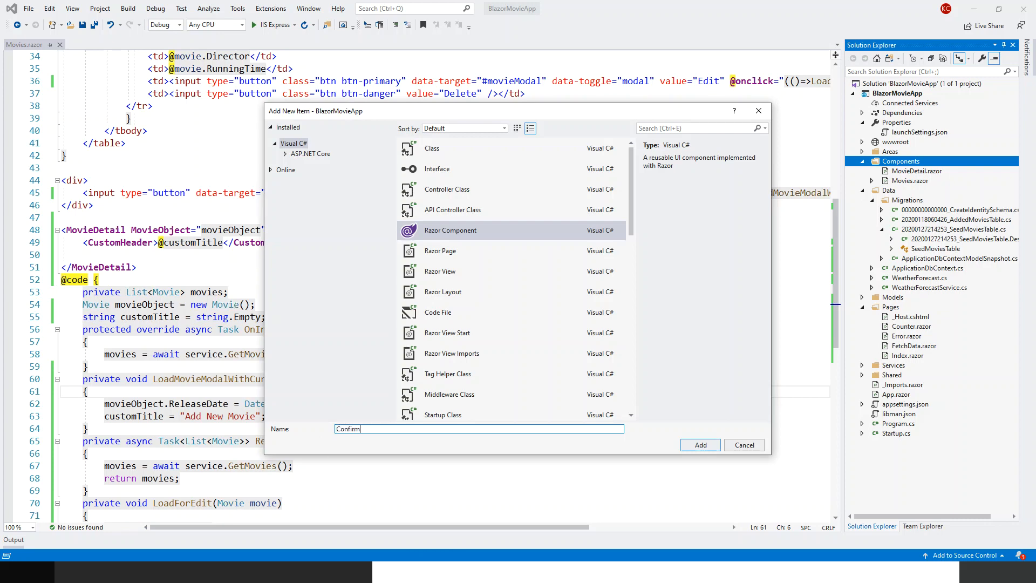
pyautogui.write('Dele')
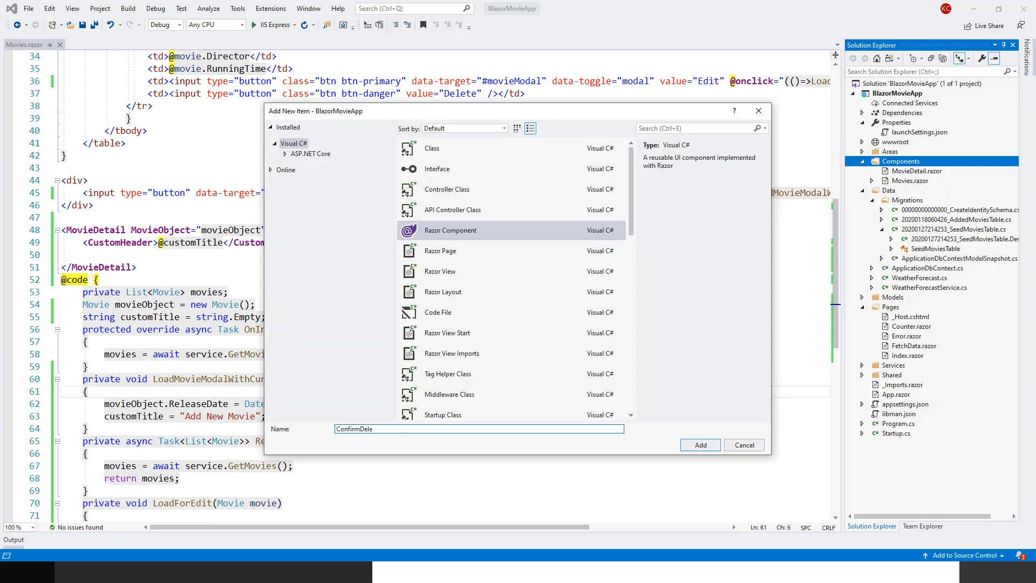
pyautogui.write('te')
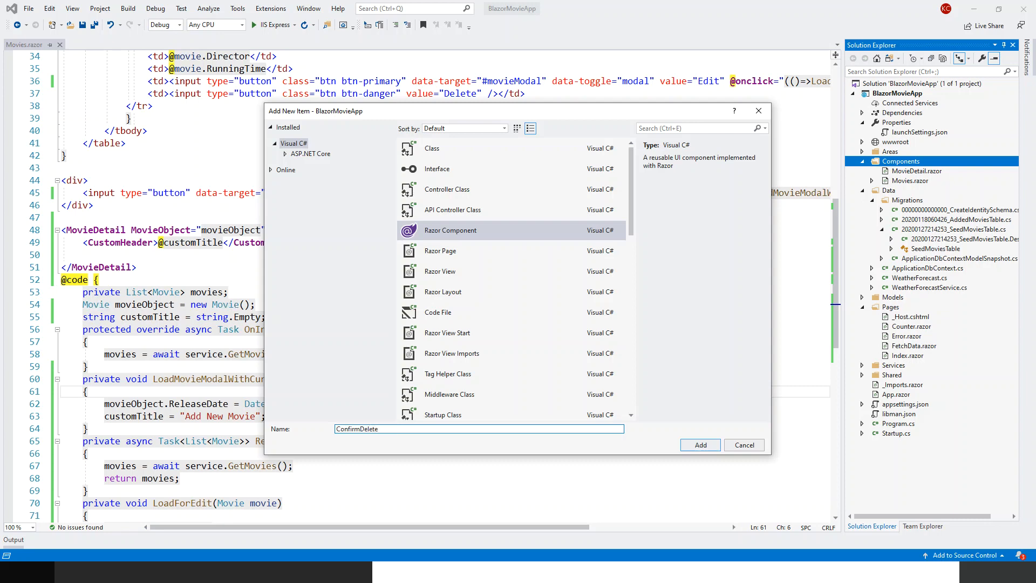
pyautogui.click(700, 445)
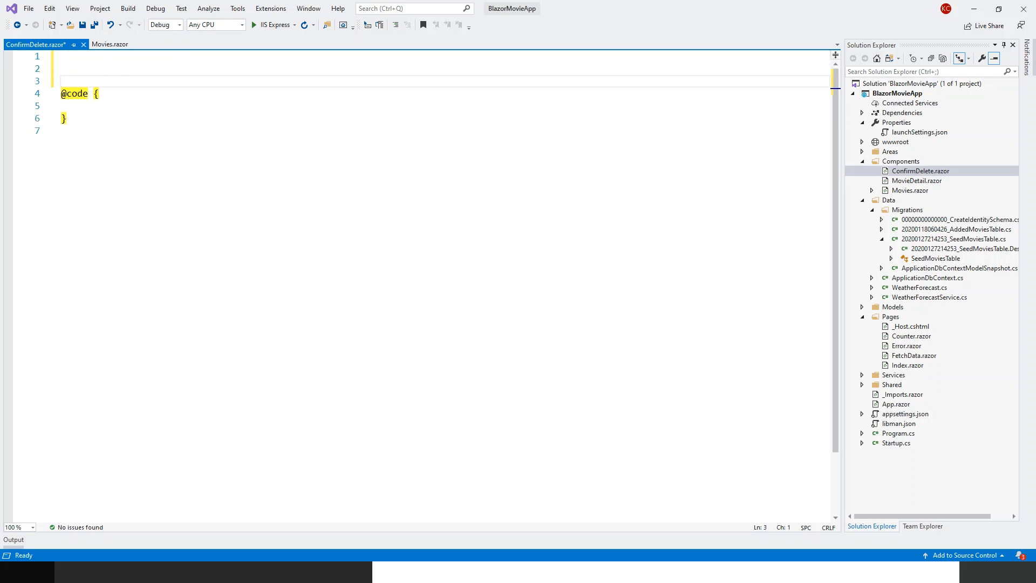
# - Begin the file with a div of class modal and tabindex -1
pyautogui.click(69, 58)
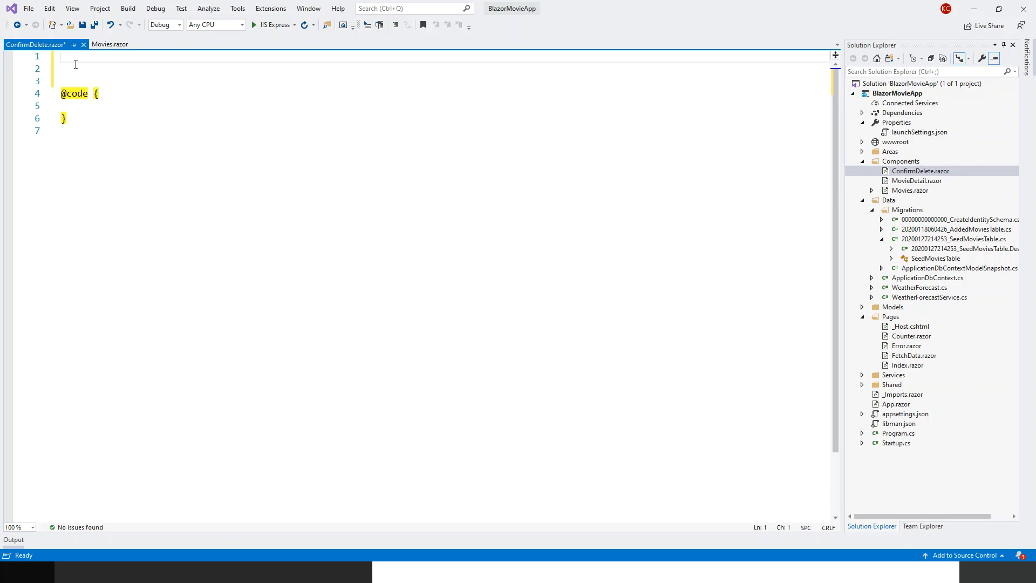
pyautogui.write('<div')
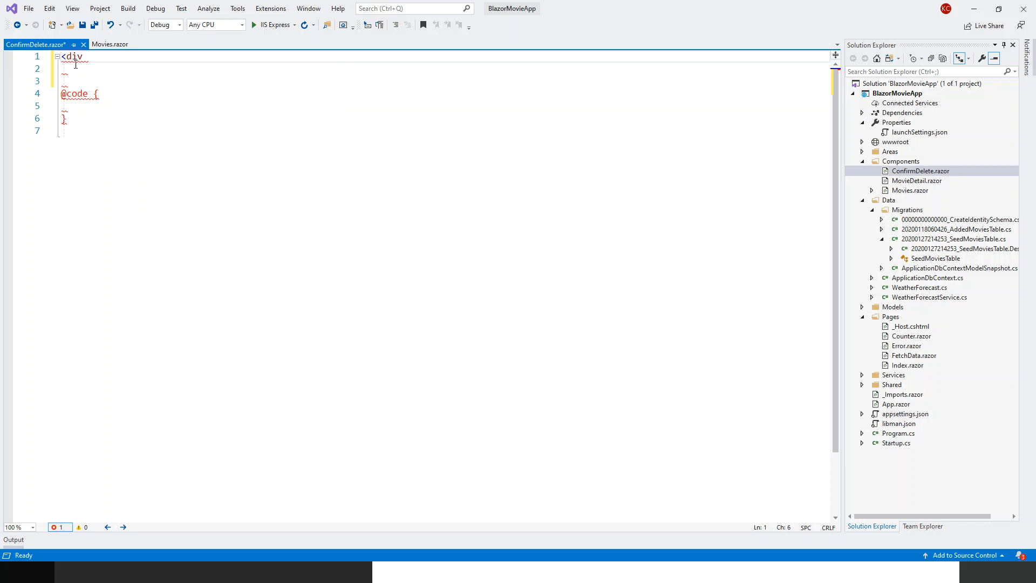
pyautogui.write('class="')
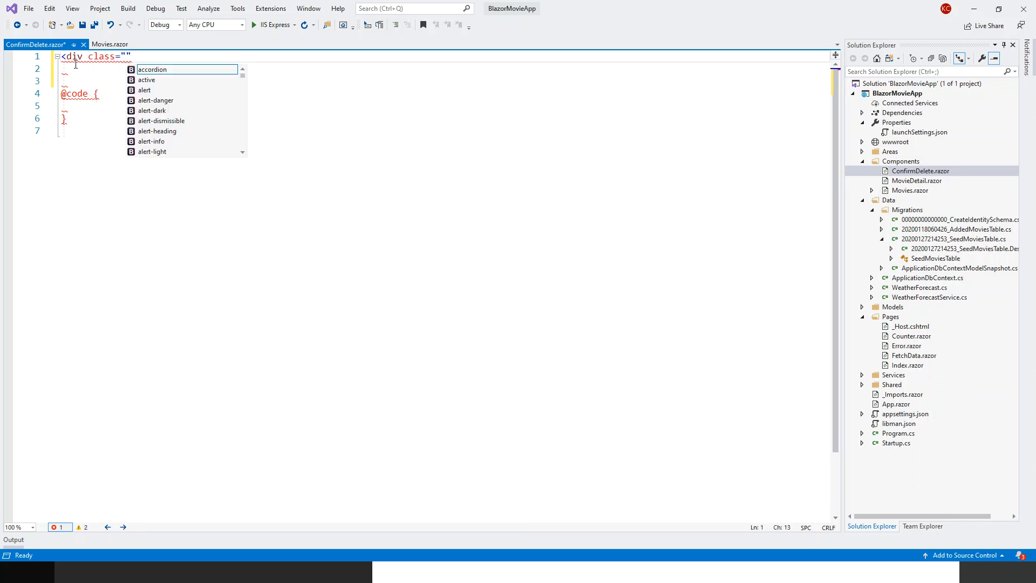
pyautogui.write('modal')
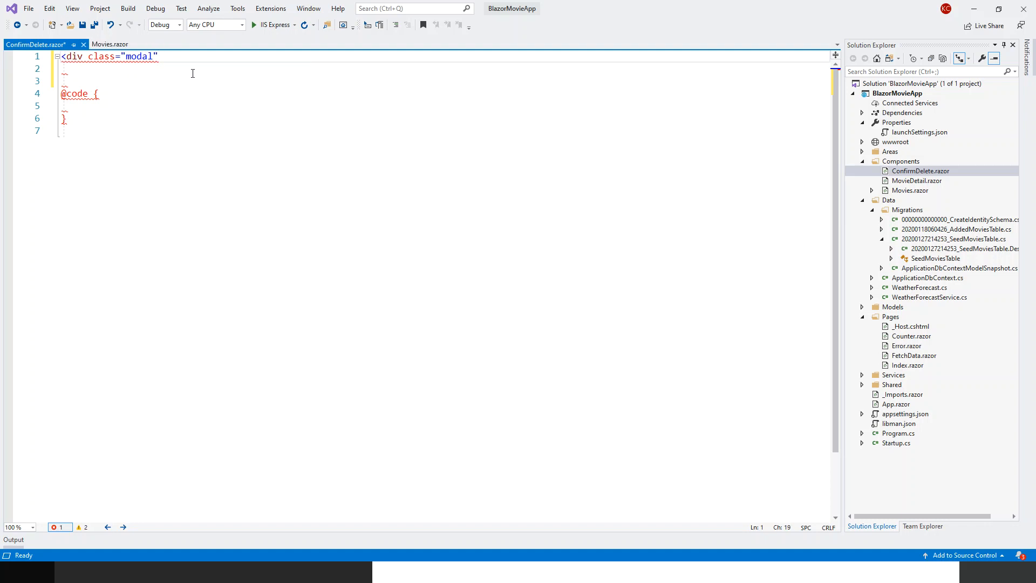
pyautogui.write('tabindex="')
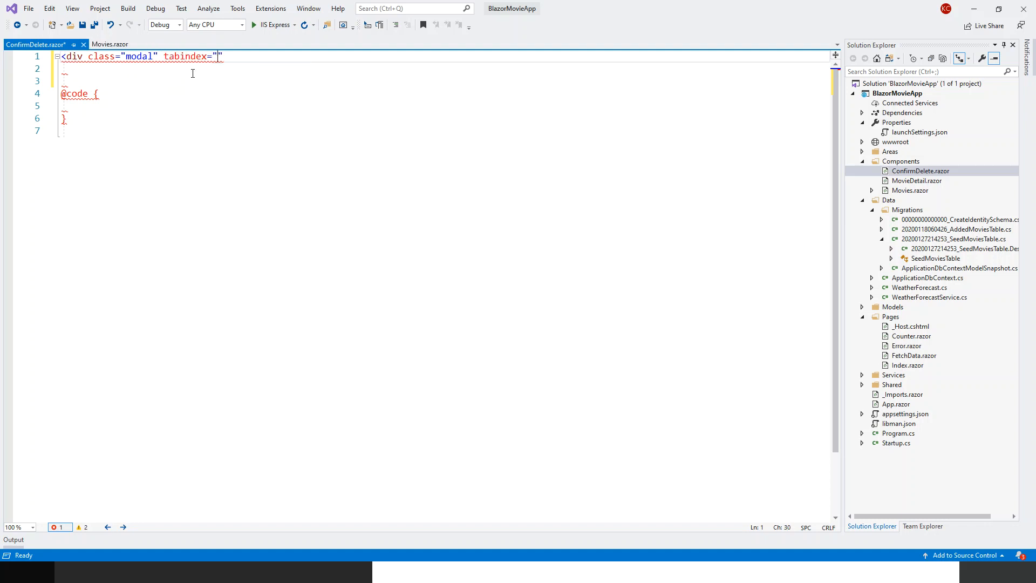
pyautogui.write('-1')
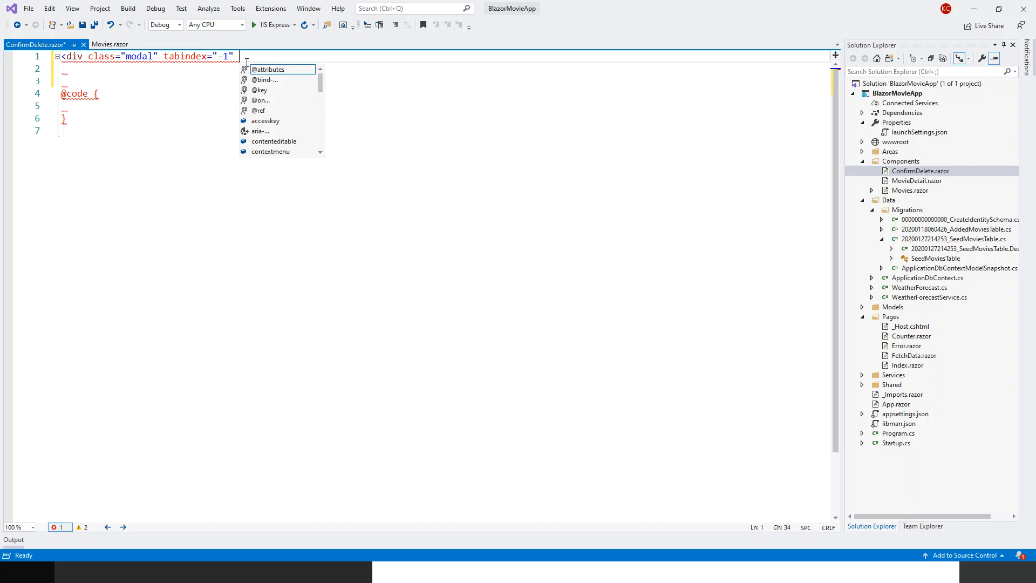
# - Give the outer modal div the id confirmDeleteModal
pyautogui.write('id=""')
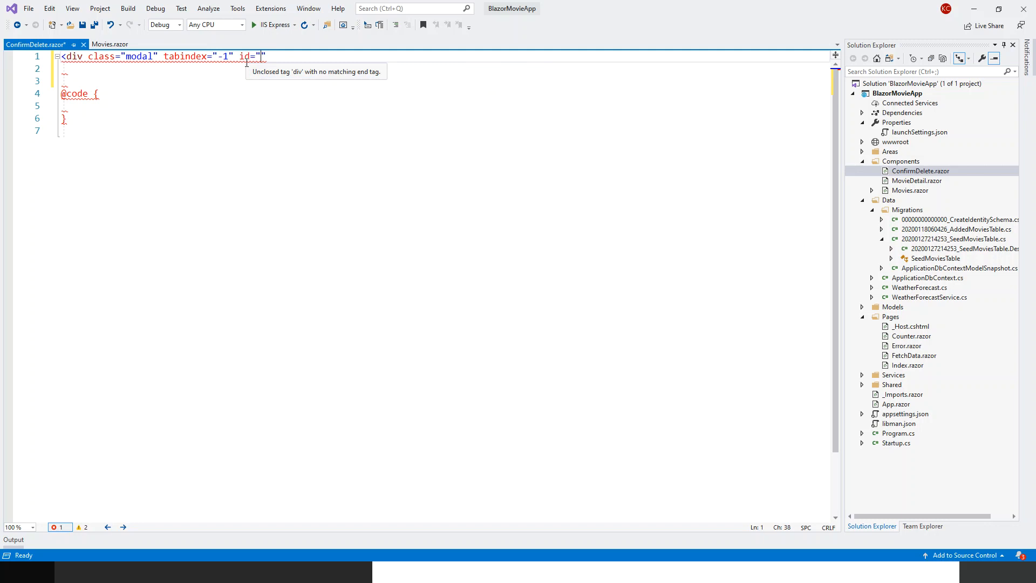
pyautogui.write('con')
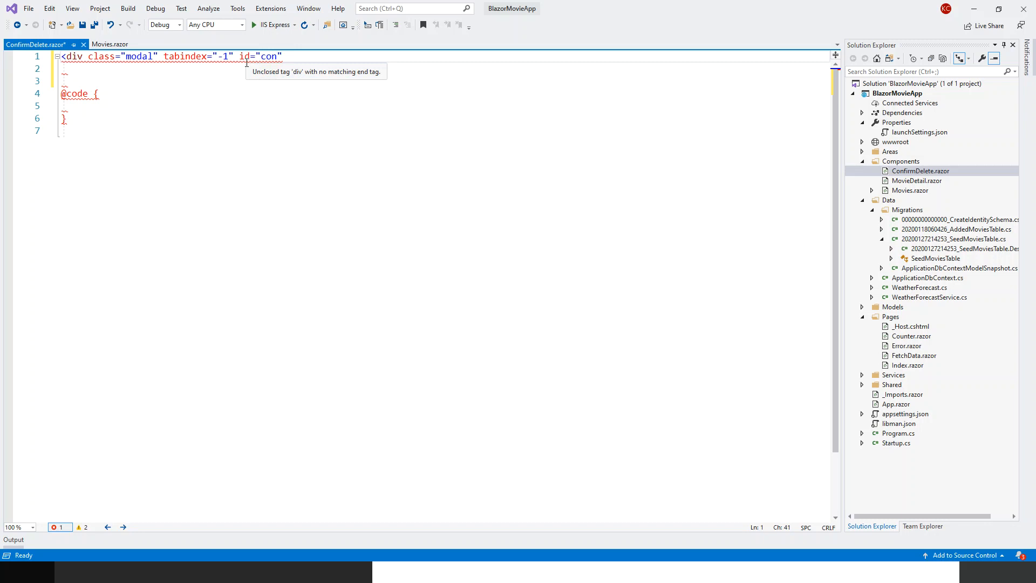
pyautogui.write('f')
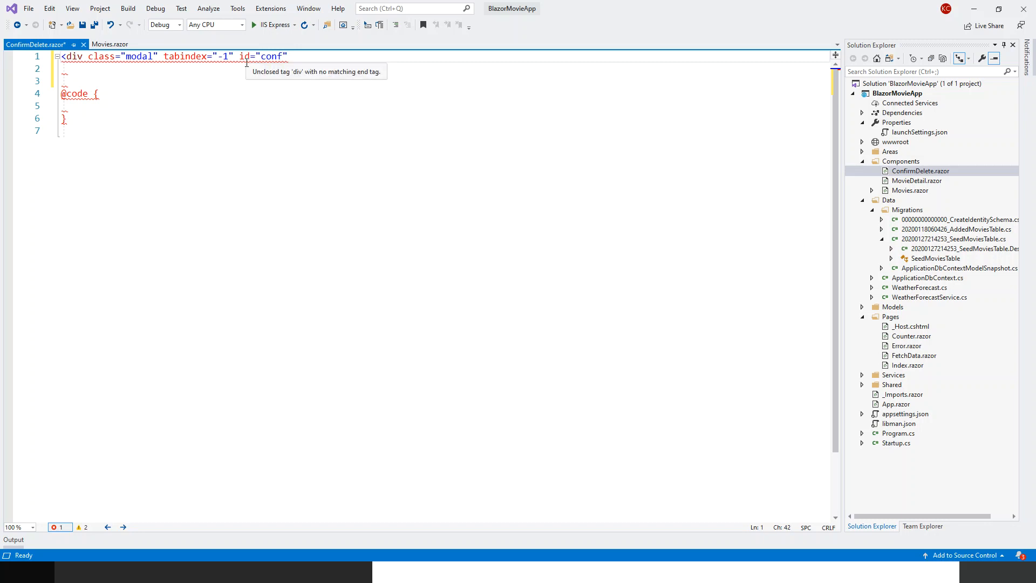
pyautogui.write('irmDeleteMo')
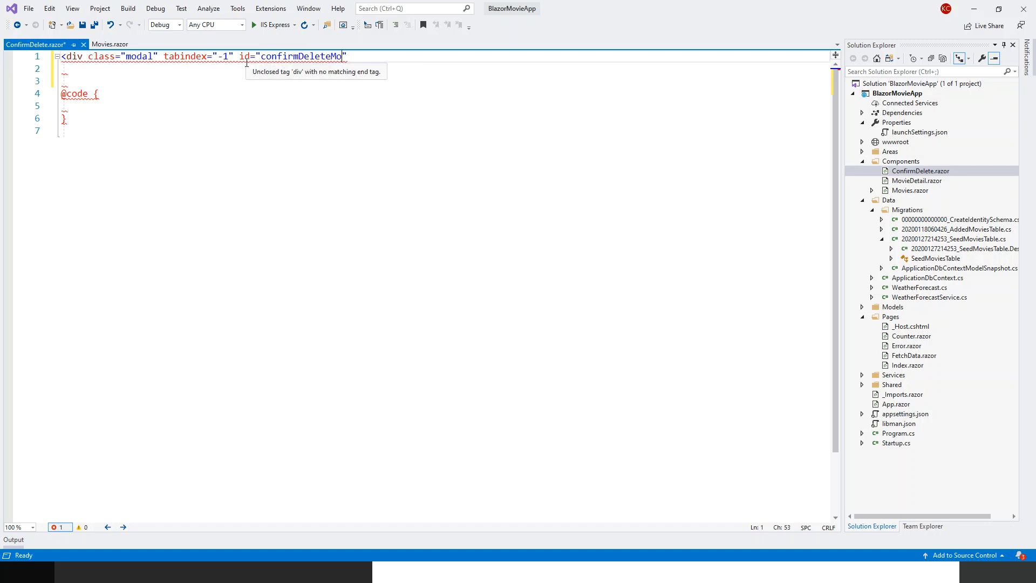
pyautogui.write('dal')
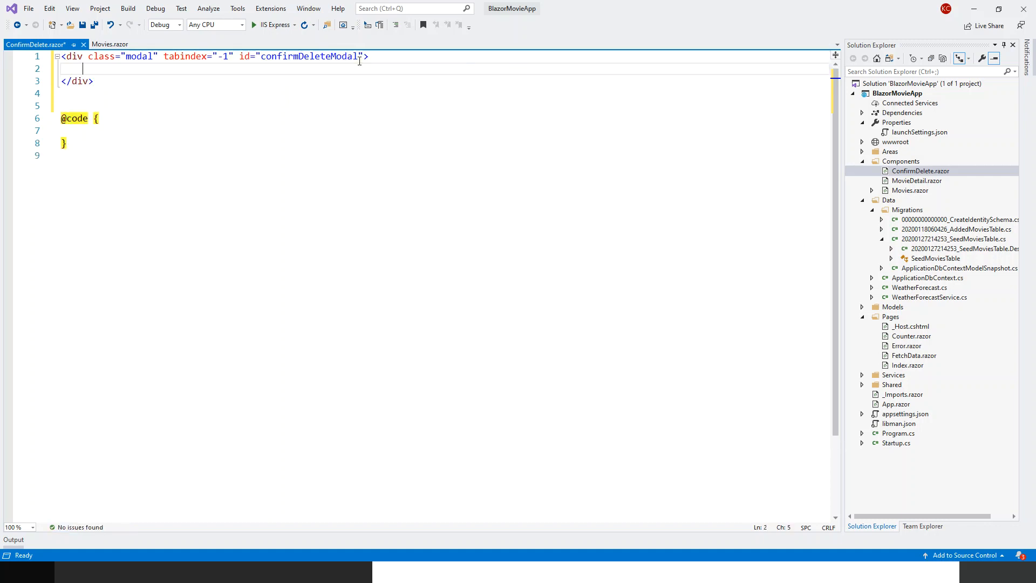
# - Nest a modal-dialog div inside the confirmDeleteModal div
pyautogui.write('<')
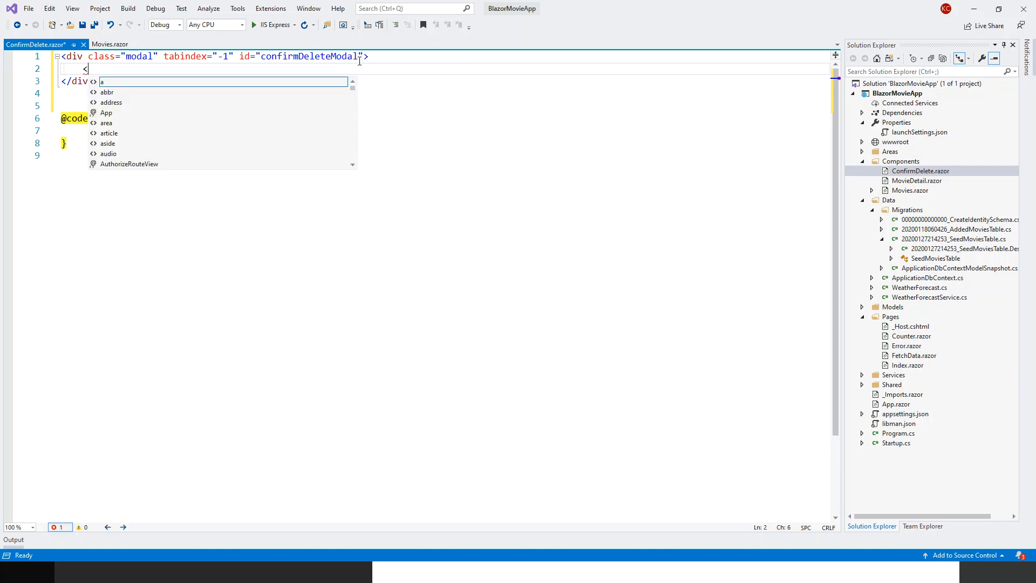
pyautogui.write('div')
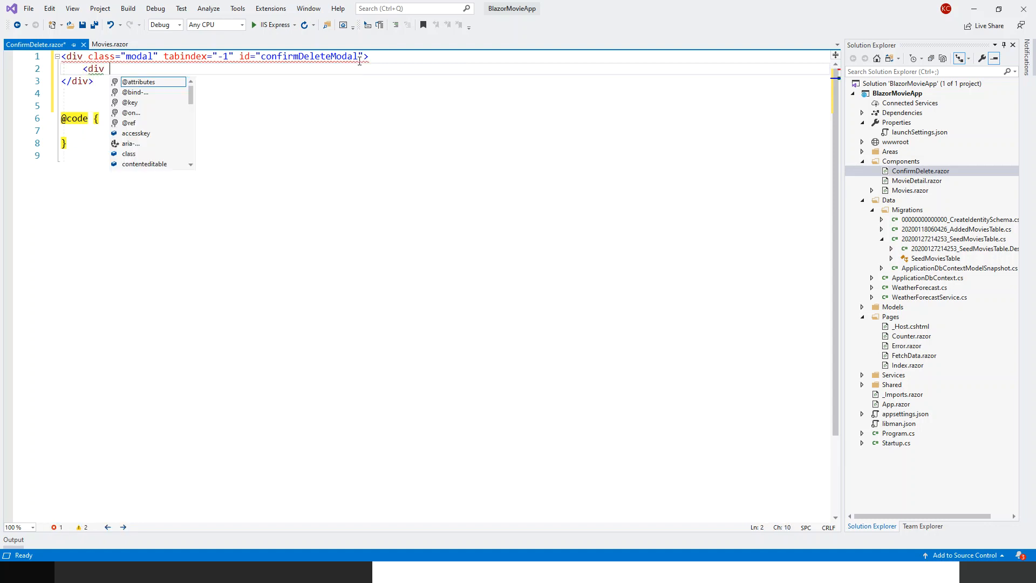
pyautogui.write('class=""')
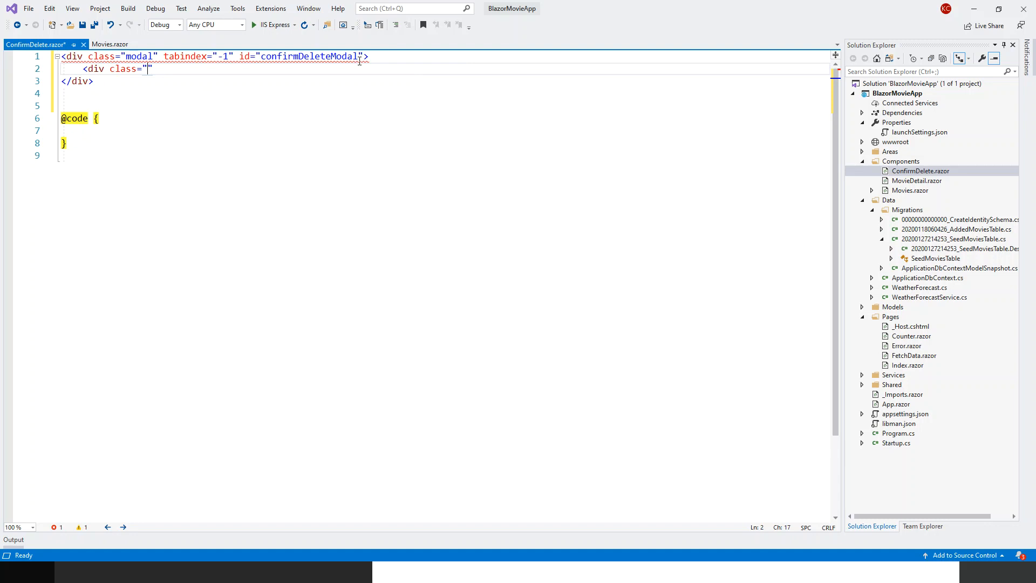
pyautogui.write('modal')
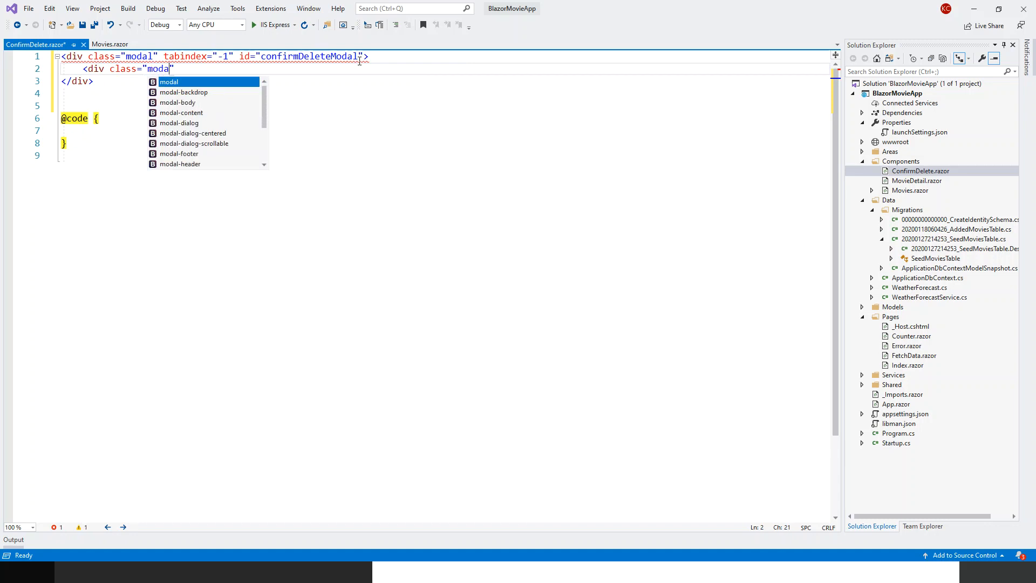
pyautogui.write('-dialog')
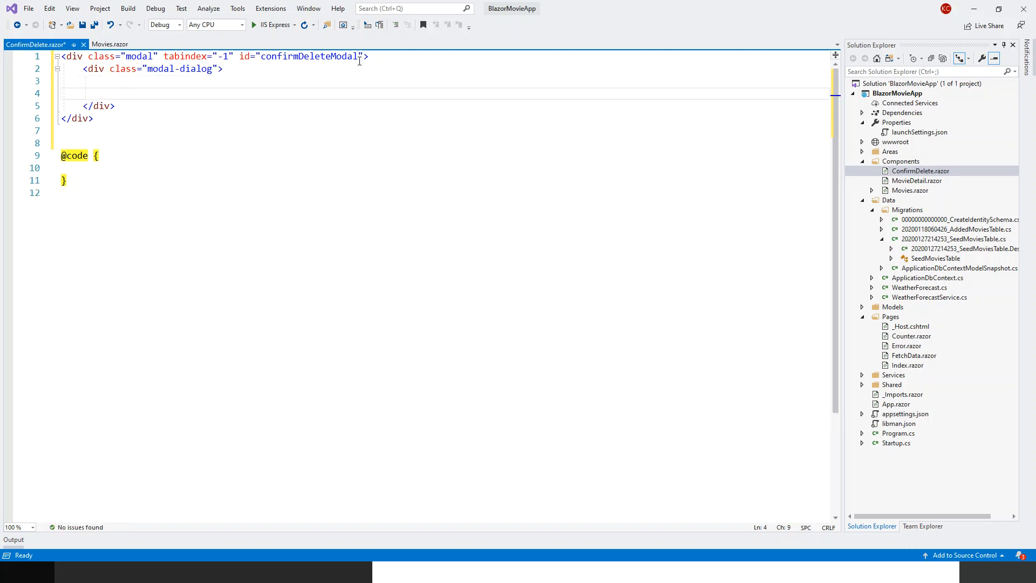
pyautogui.click(101, 81)
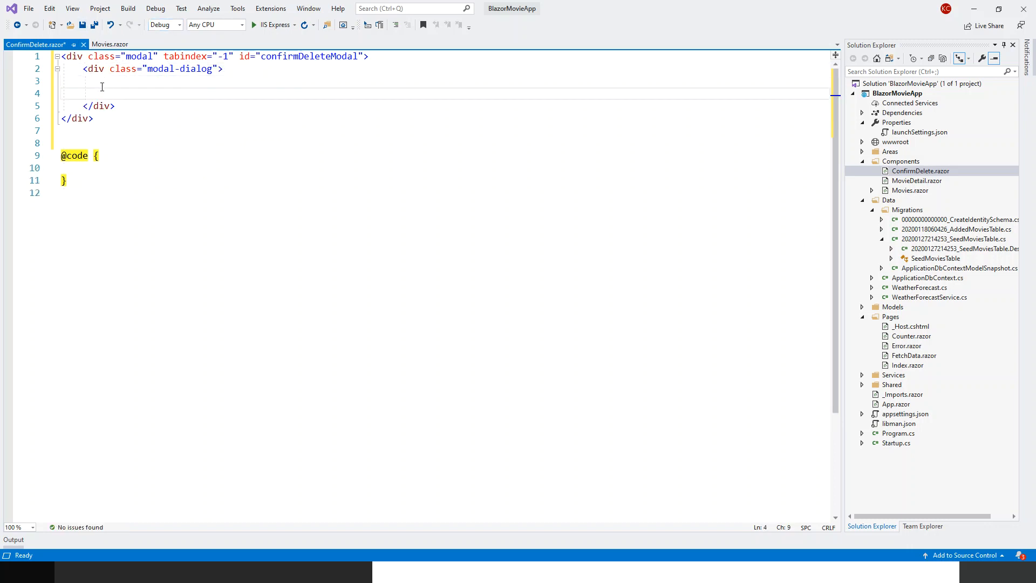
pyautogui.click(226, 69)
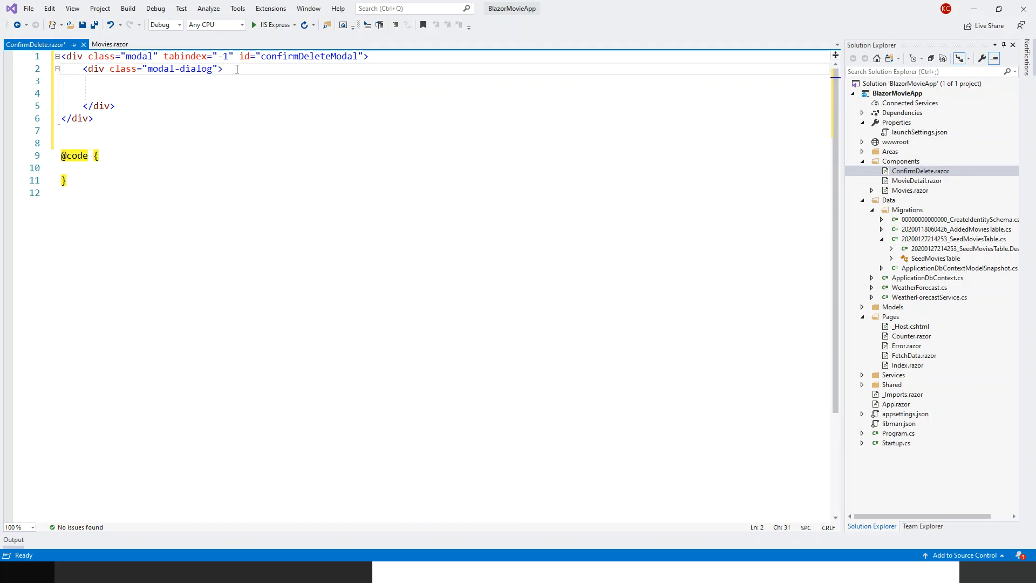
# - Nest an empty modal-content div inside modal-dialog with a blank line for content
pyautogui.write('<div class="')
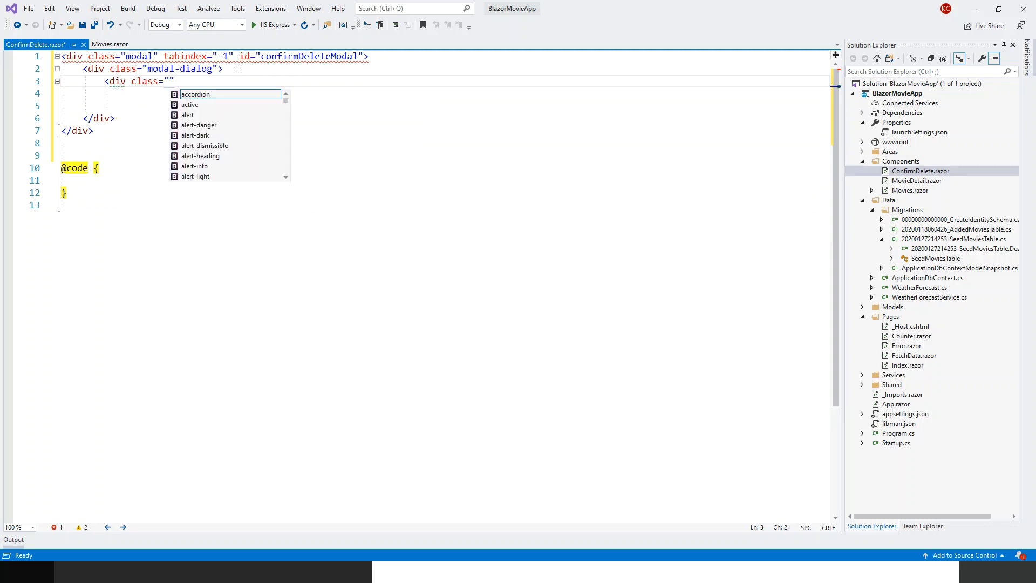
pyautogui.write('modal-content')
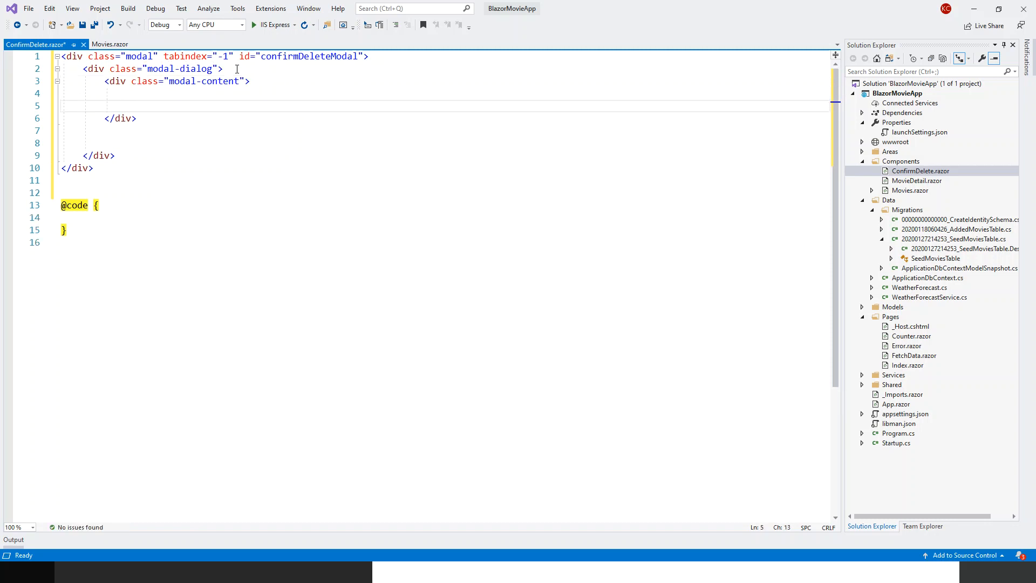
pyautogui.click(131, 92)
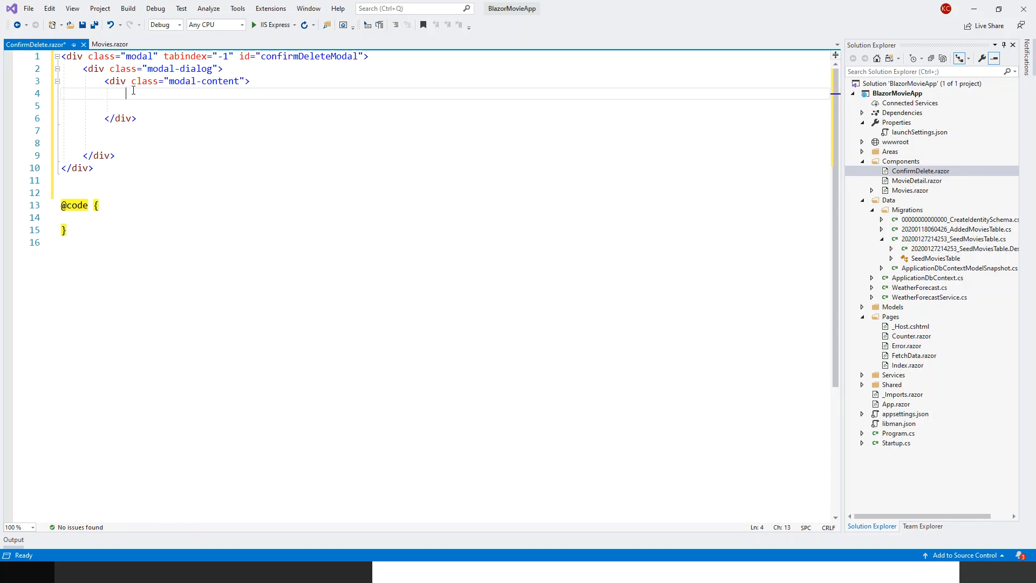
pyautogui.moveTo(81, 151)
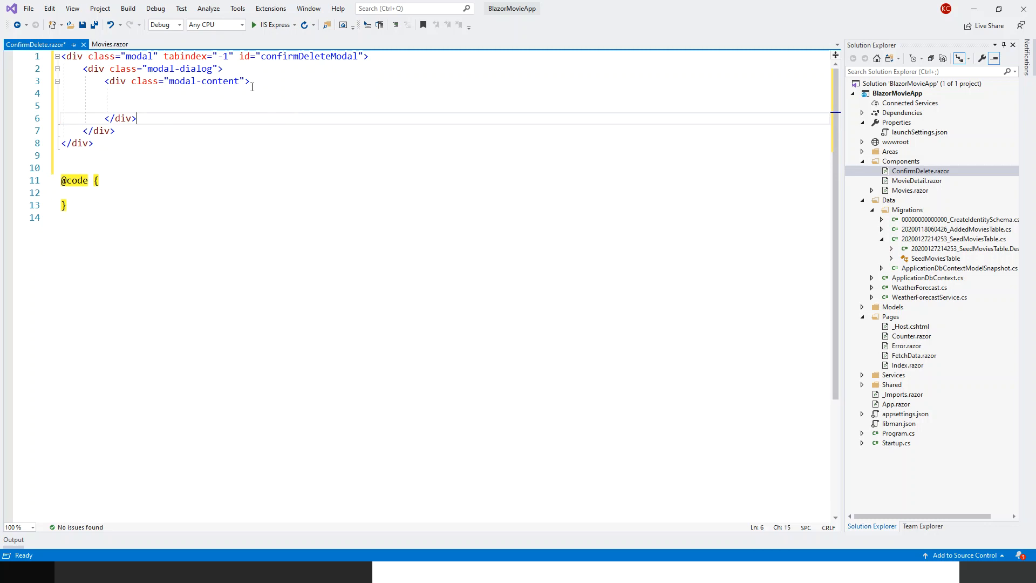
pyautogui.press('Enter')
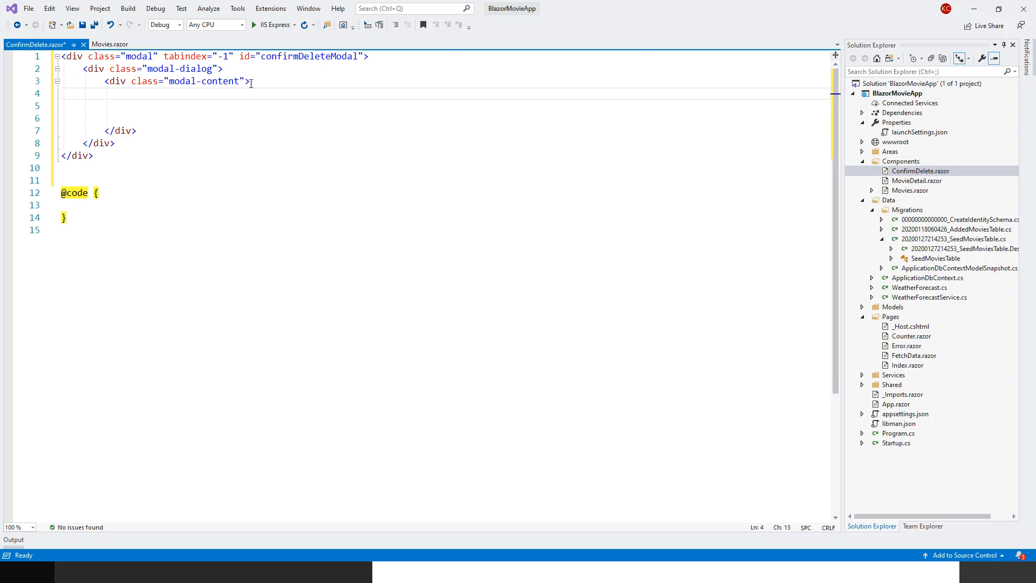
# - Add a modal-header div containing an h5 with class modal-title
pyautogui.write('<div')
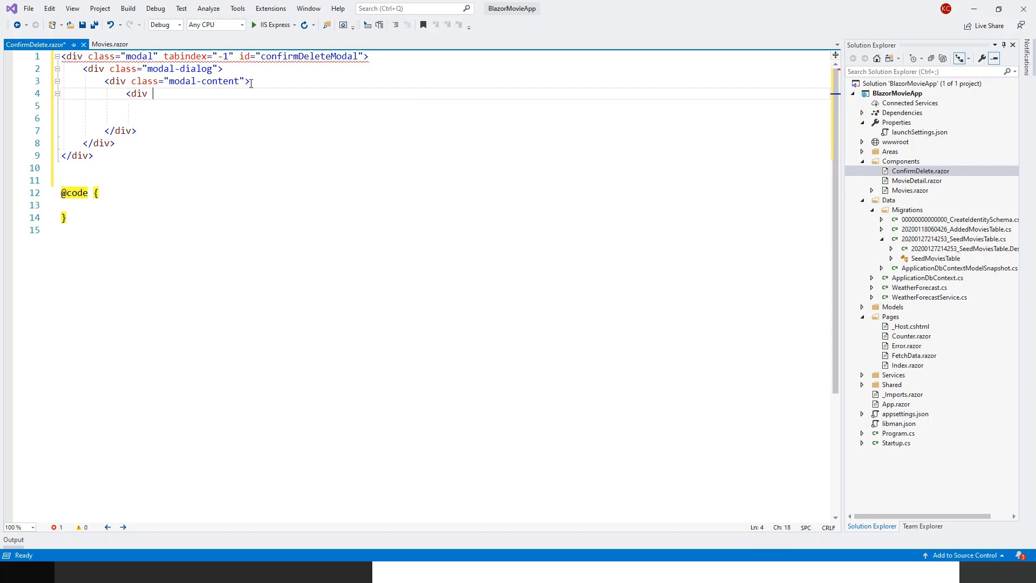
pyautogui.write('class=""')
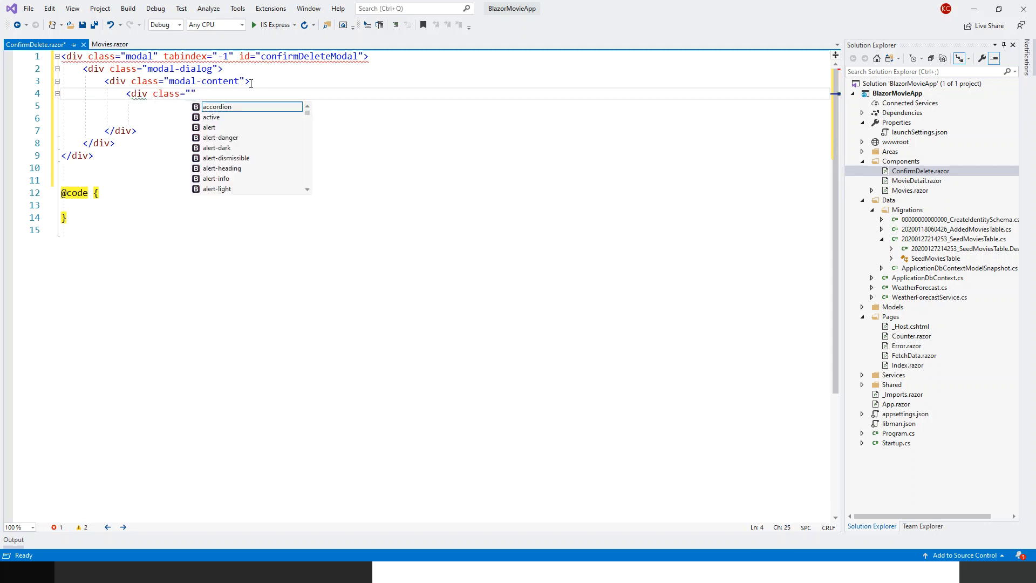
pyautogui.write('modal-header')
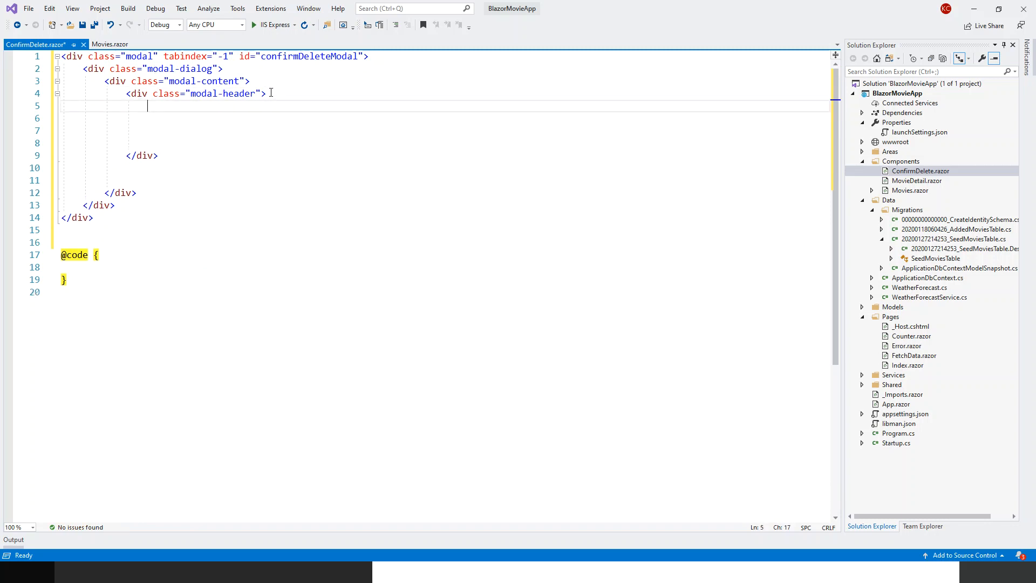
pyautogui.write('<')
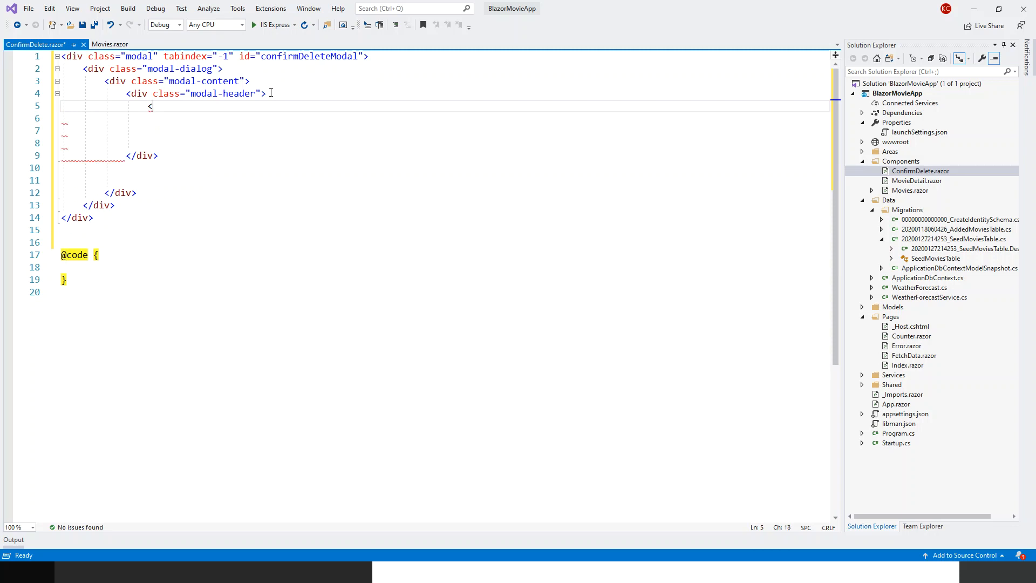
pyautogui.write('h5')
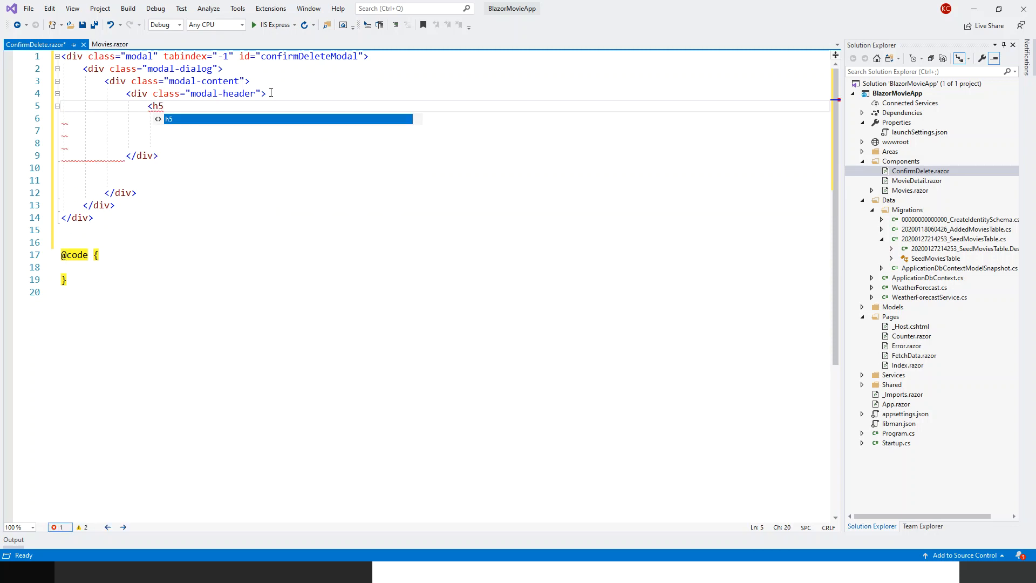
pyautogui.write('cl')
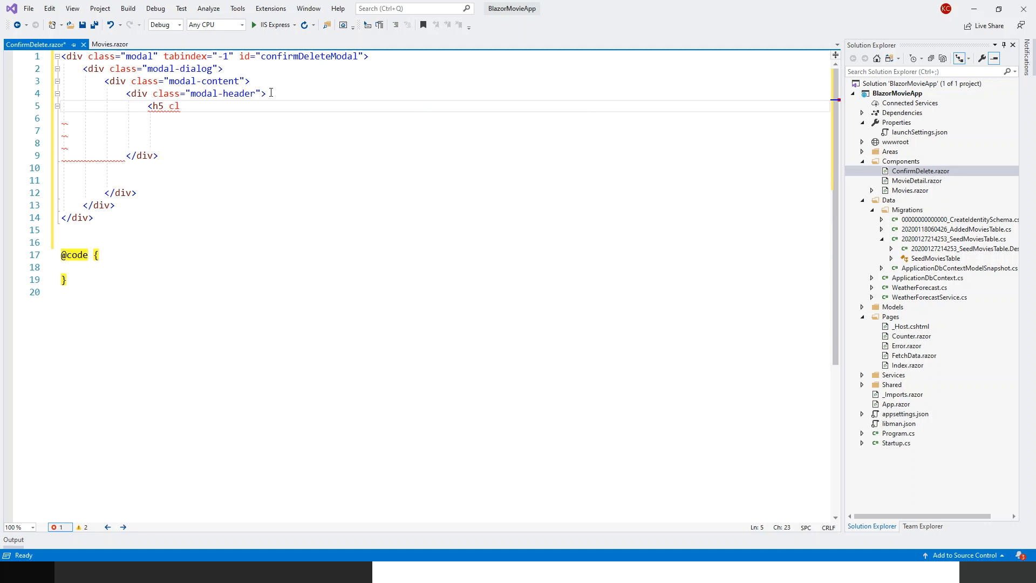
pyautogui.write('lass=""')
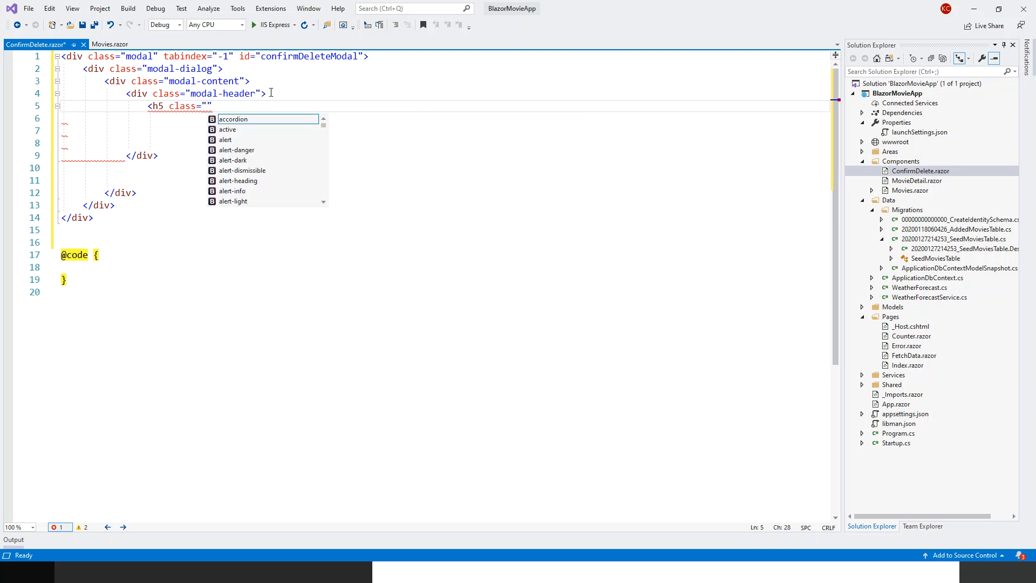
pyautogui.write('modal-title')
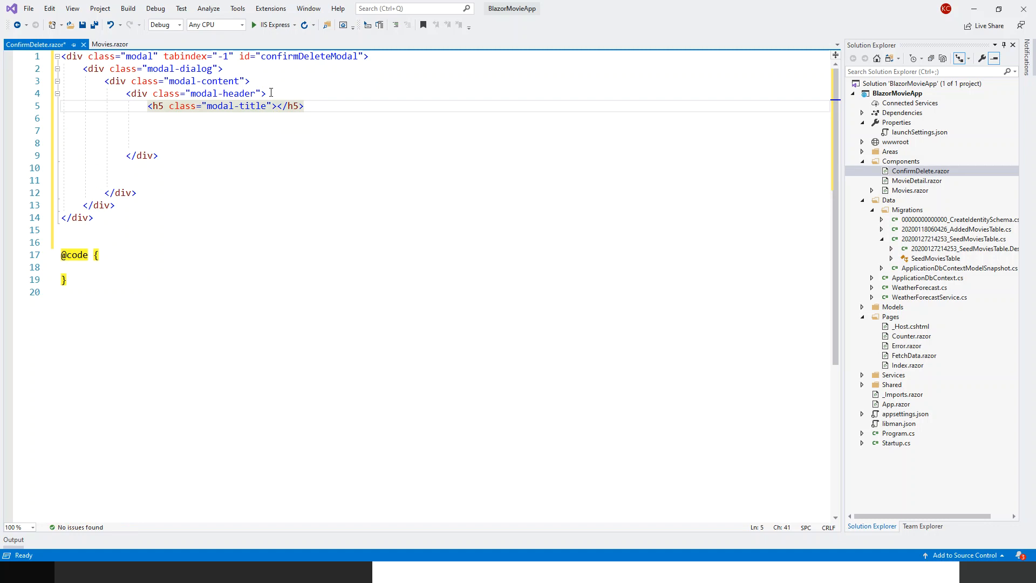
# - Set the modal title text to Delete Confirmation
pyautogui.write('De')
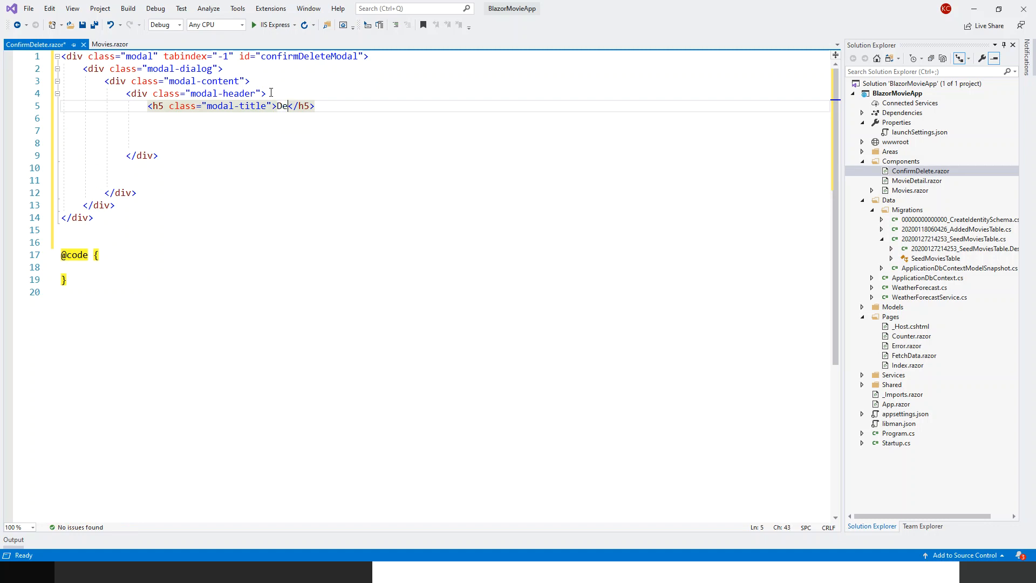
pyautogui.write('lete')
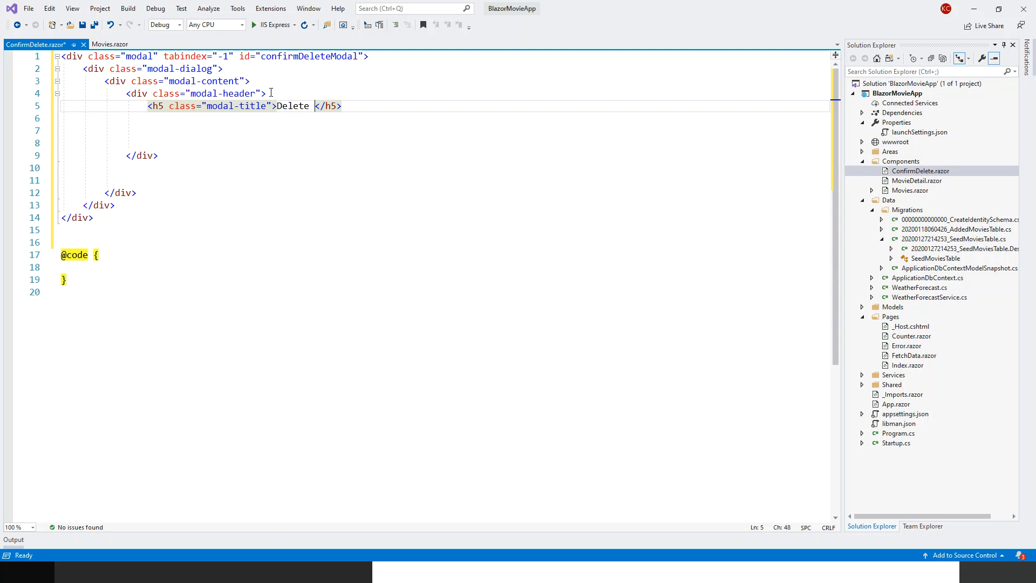
pyautogui.write('Confirma')
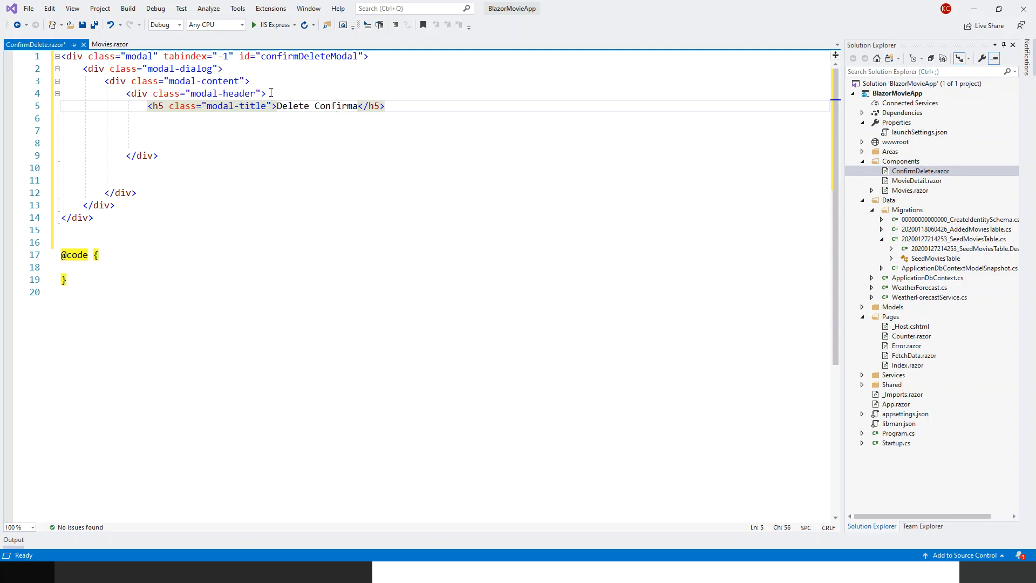
pyautogui.write('tionb')
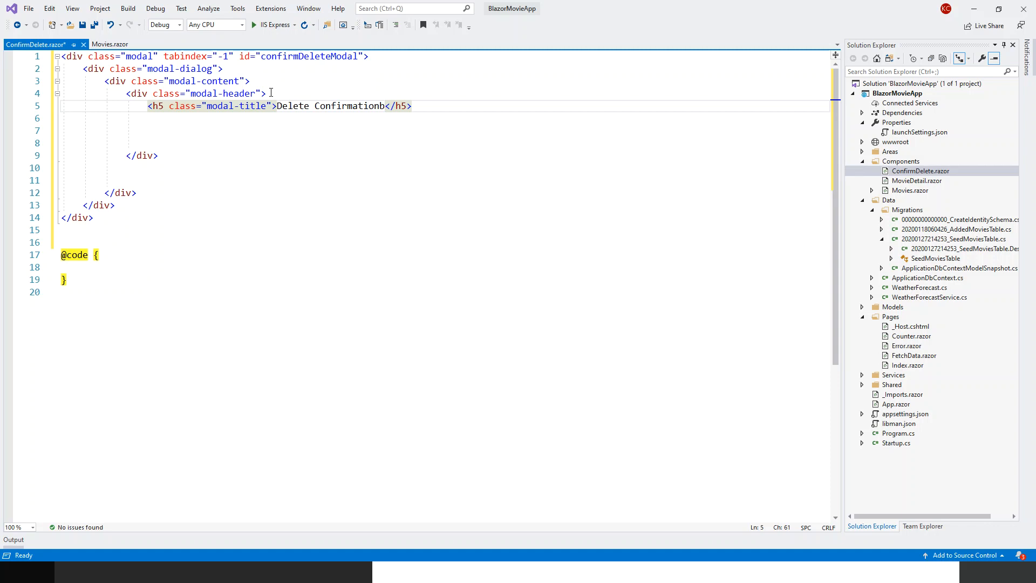
pyautogui.press('Backspace')
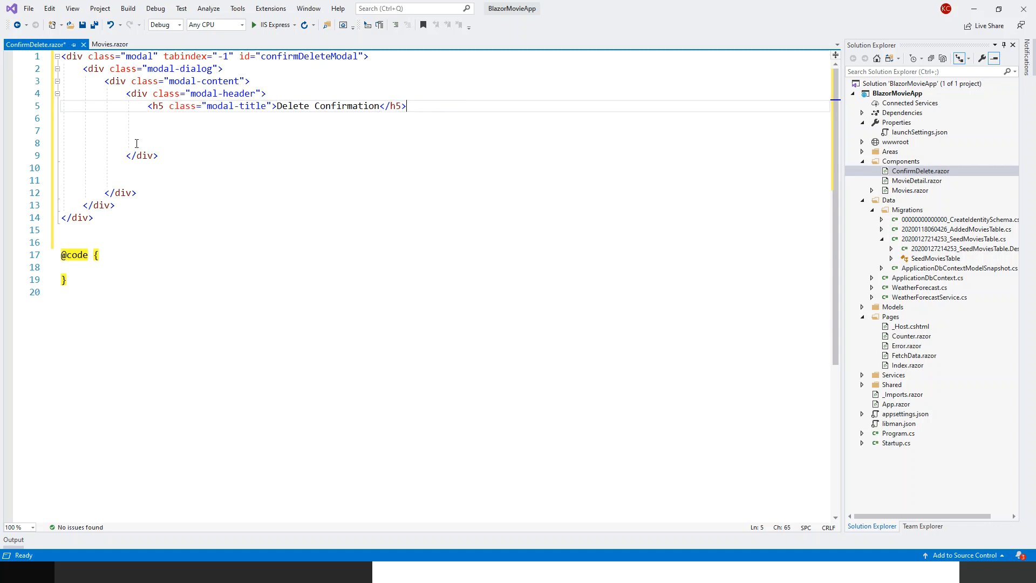
pyautogui.press('enter')
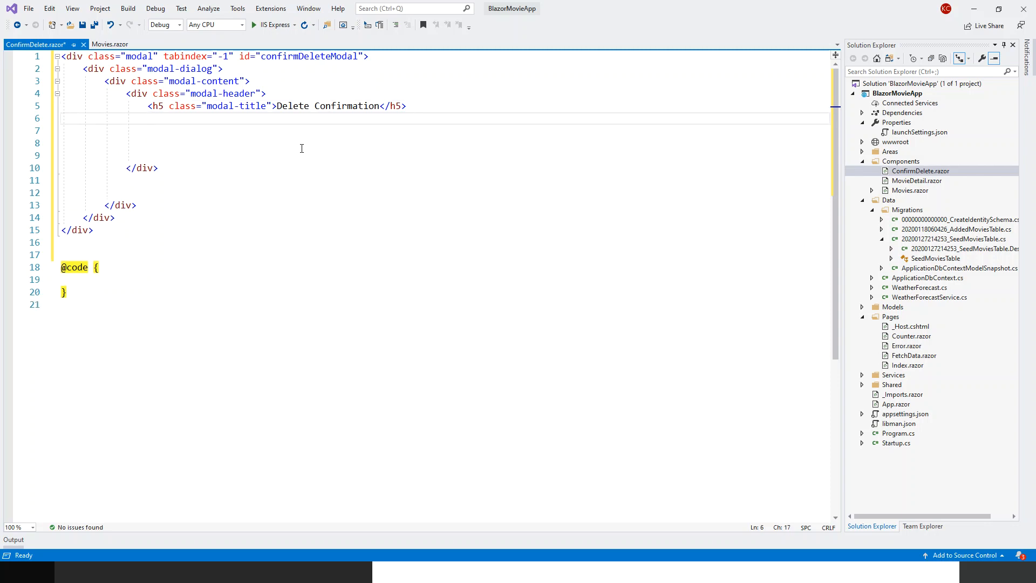
# - Add a header button of type button with class close
pyautogui.write('<button')
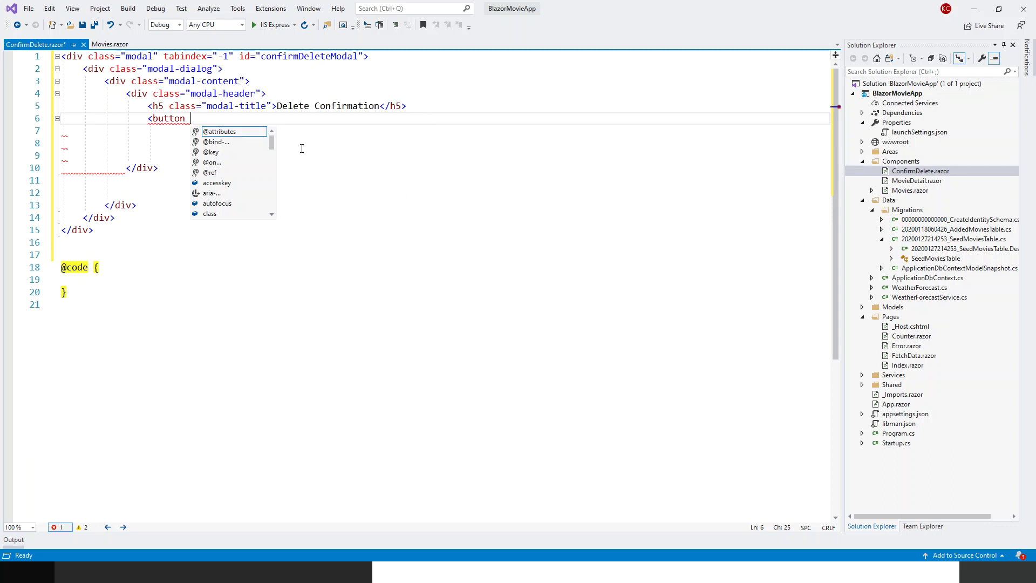
pyautogui.write('type=""')
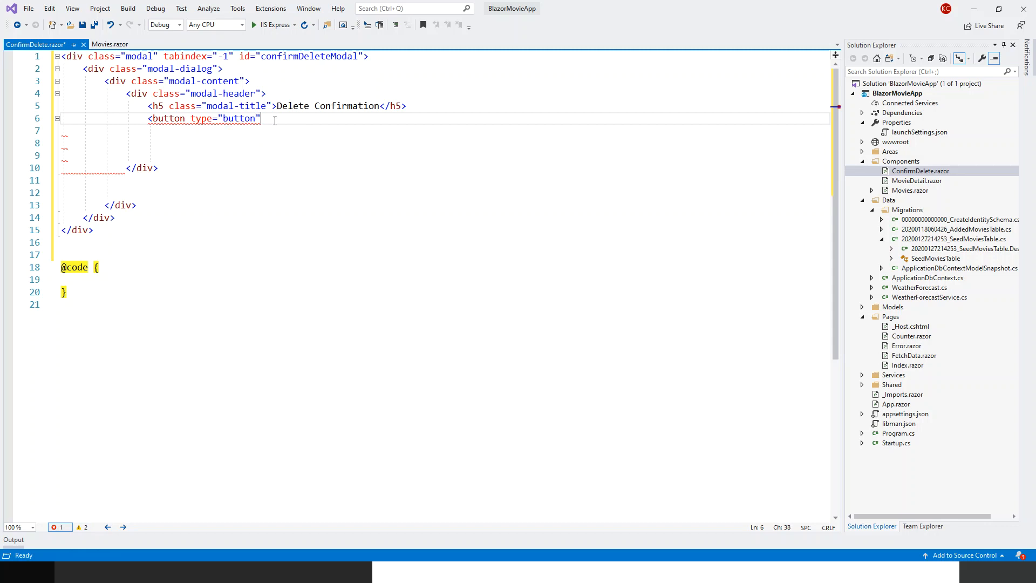
pyautogui.write('cl')
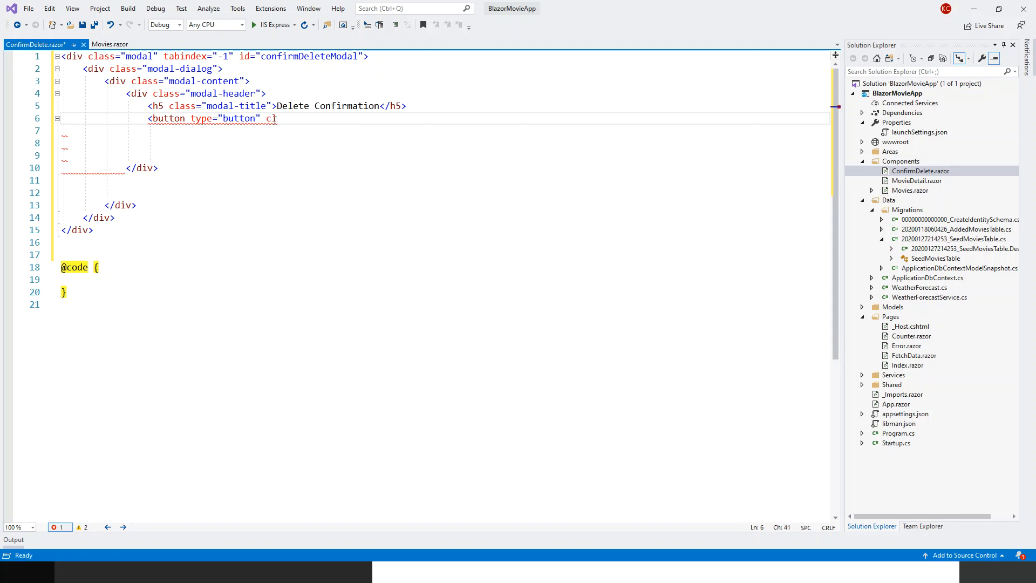
pyautogui.write('class=""')
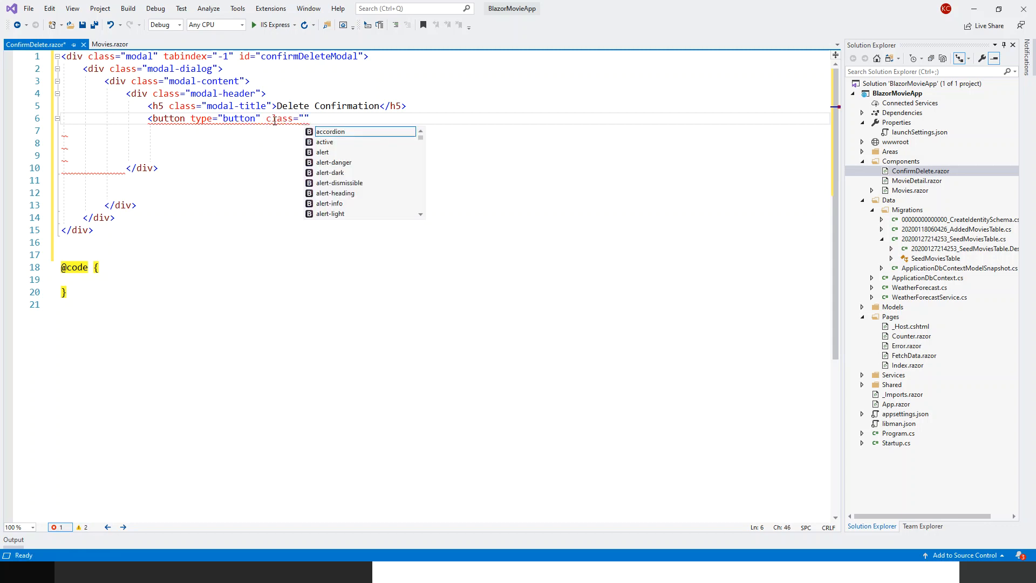
pyautogui.write('close')
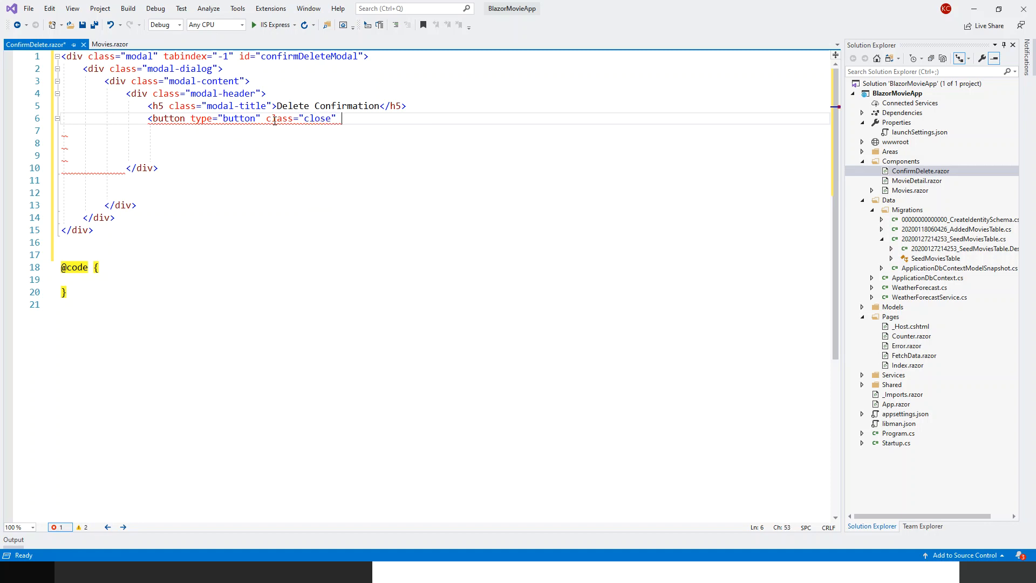
# - Give the close button data-dismiss modal and the &times; symbol as its content
pyautogui.write('dat')
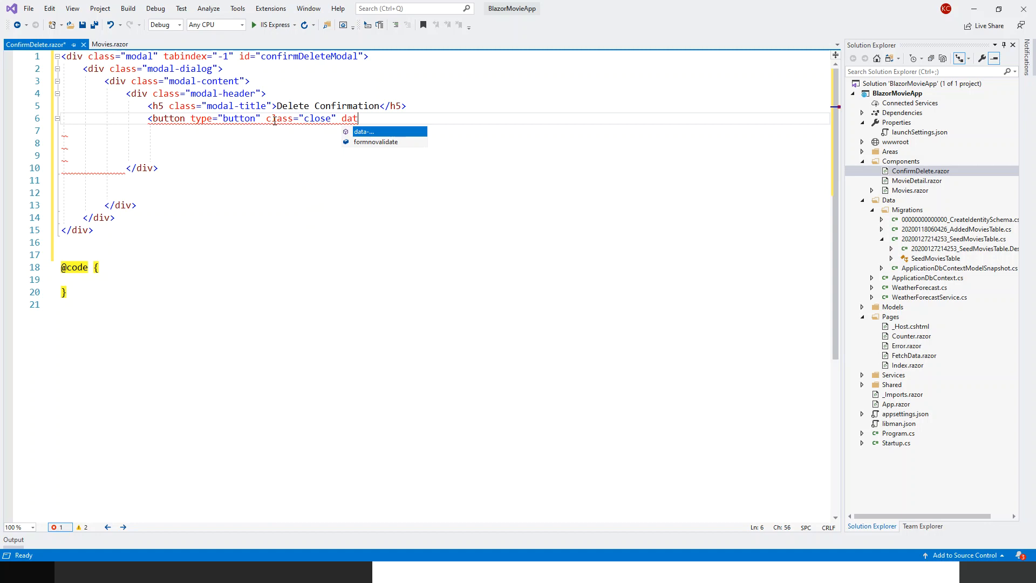
pyautogui.write('a')
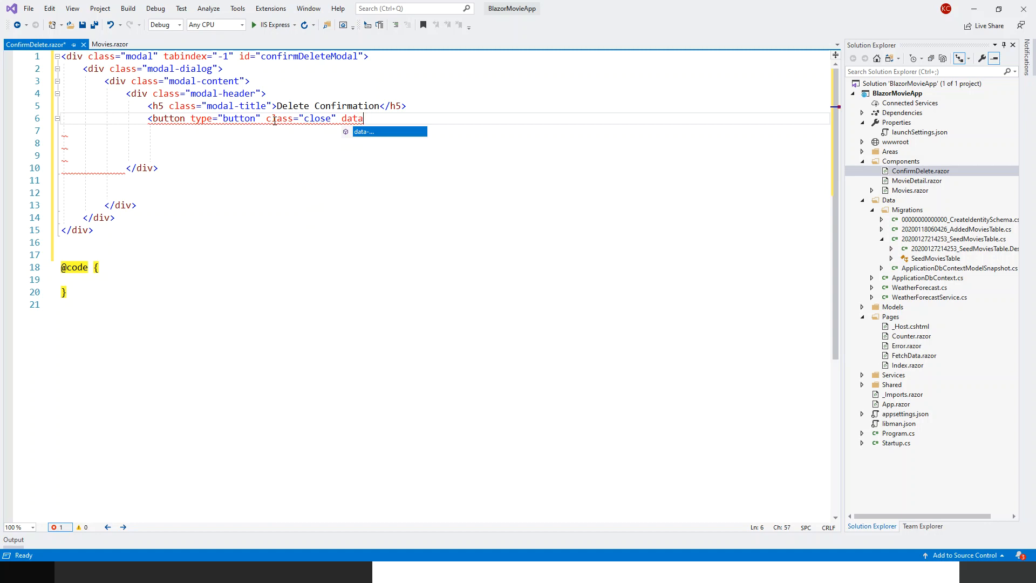
pyautogui.write('-dismiss="')
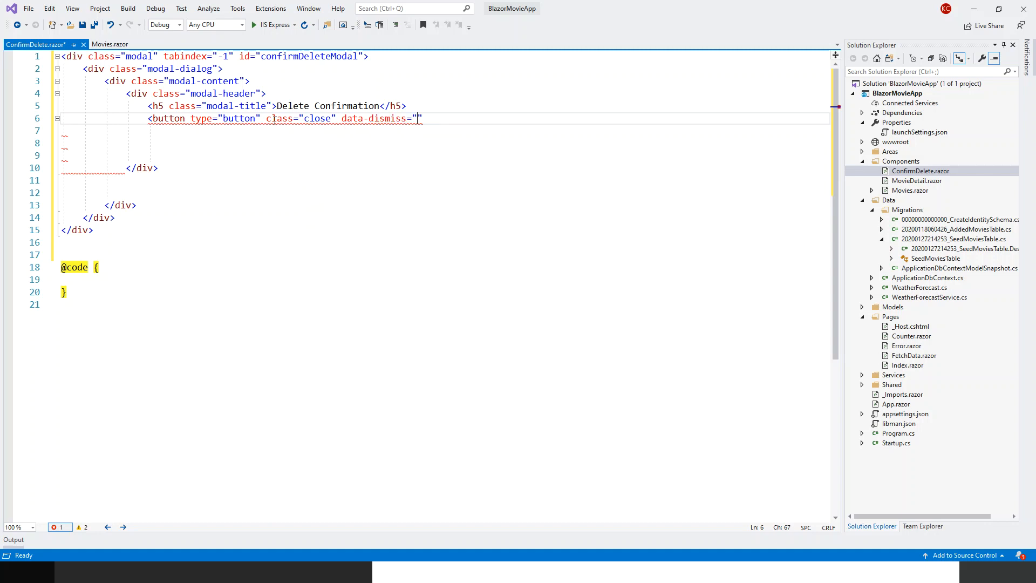
pyautogui.write('mo')
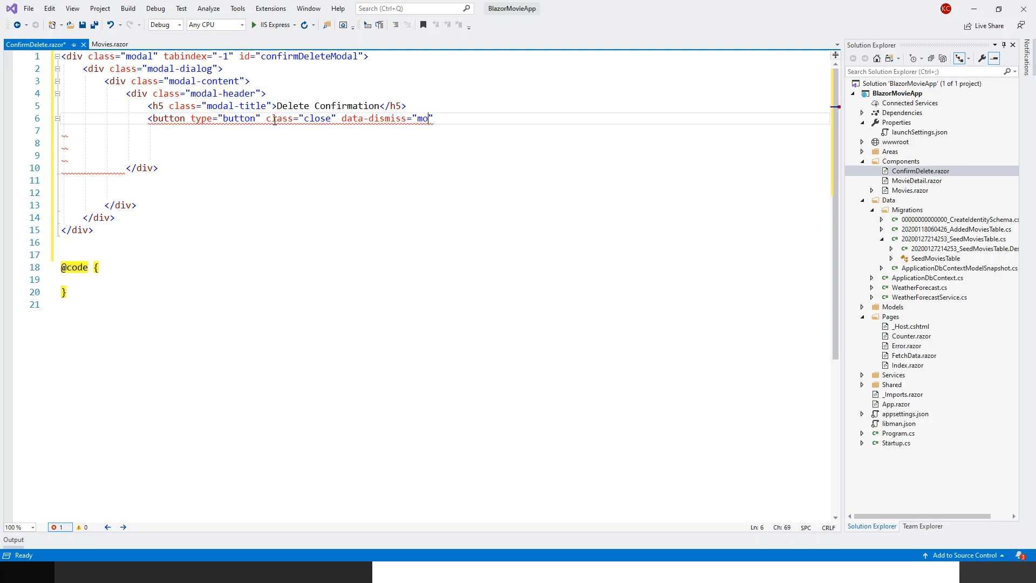
pyautogui.write('dal')
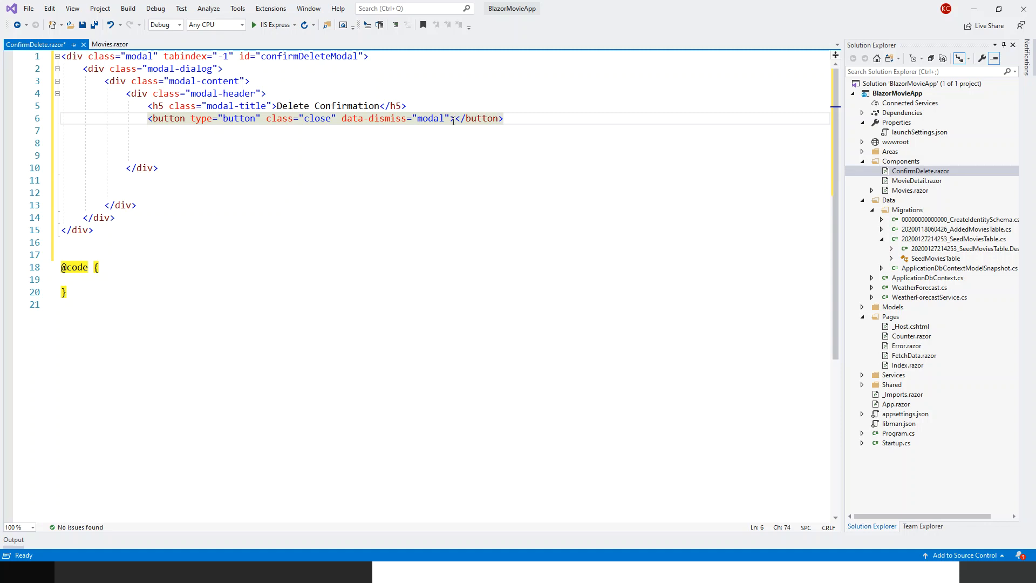
pyautogui.write('&')
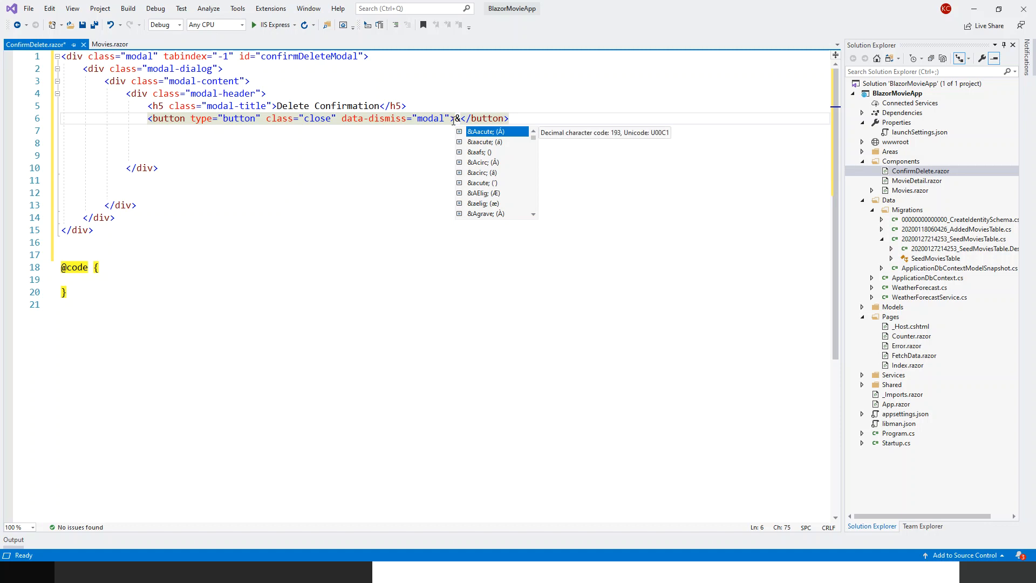
pyautogui.write('times;')
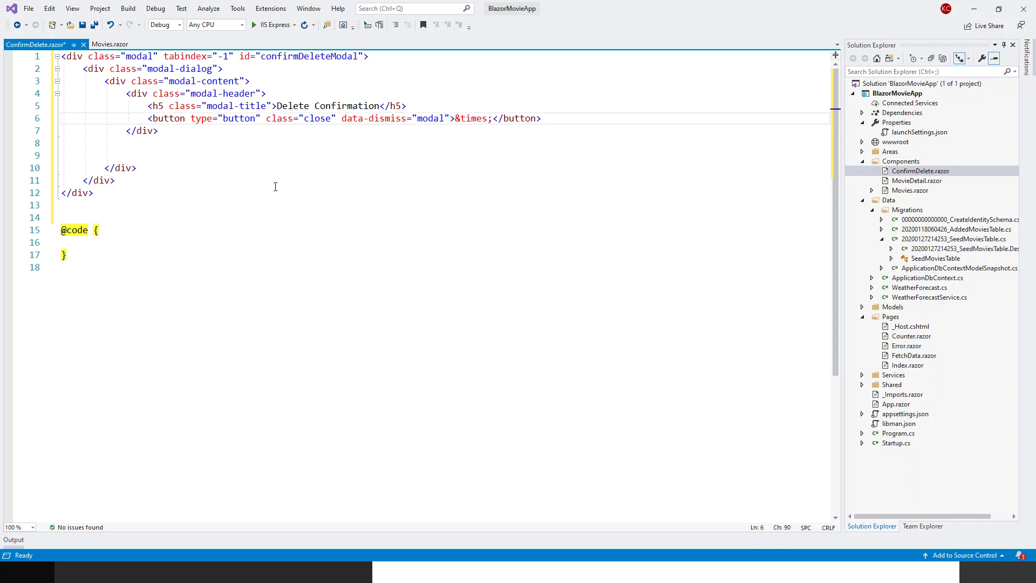
# - Add an empty modal-body div right below the modal header, removing surplus blank lines
pyautogui.click(161, 130)
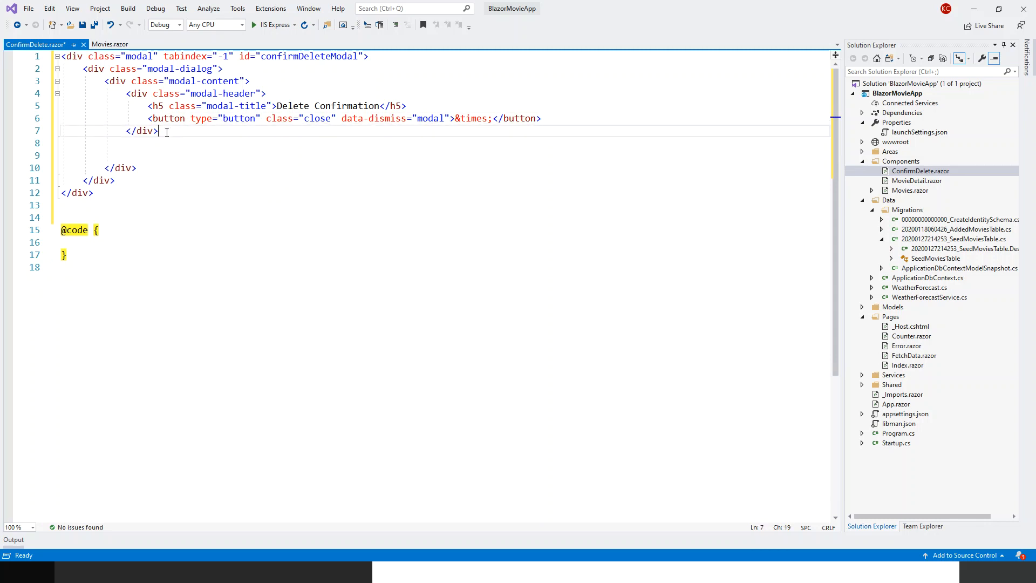
pyautogui.press('enter')
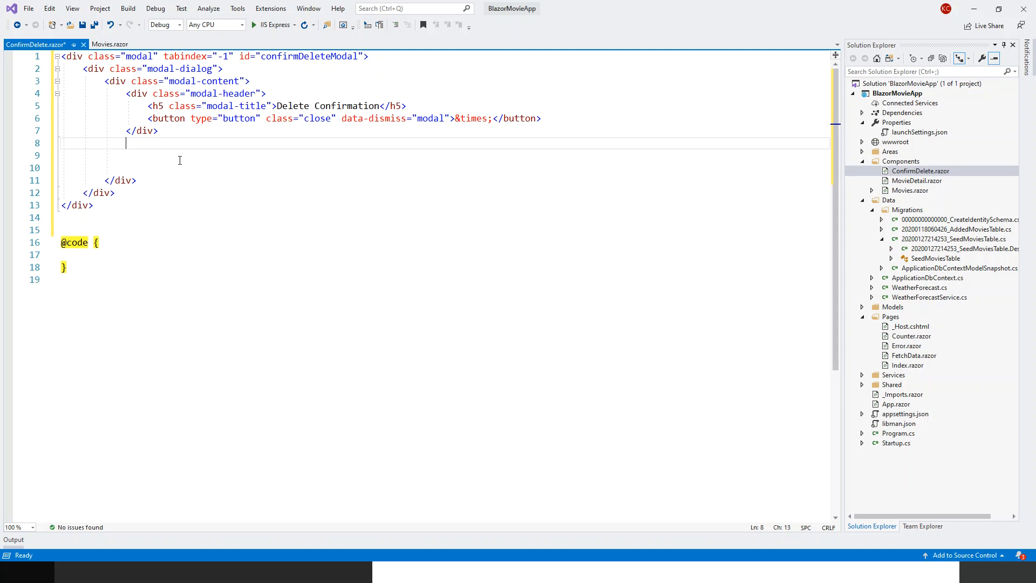
pyautogui.write('<')
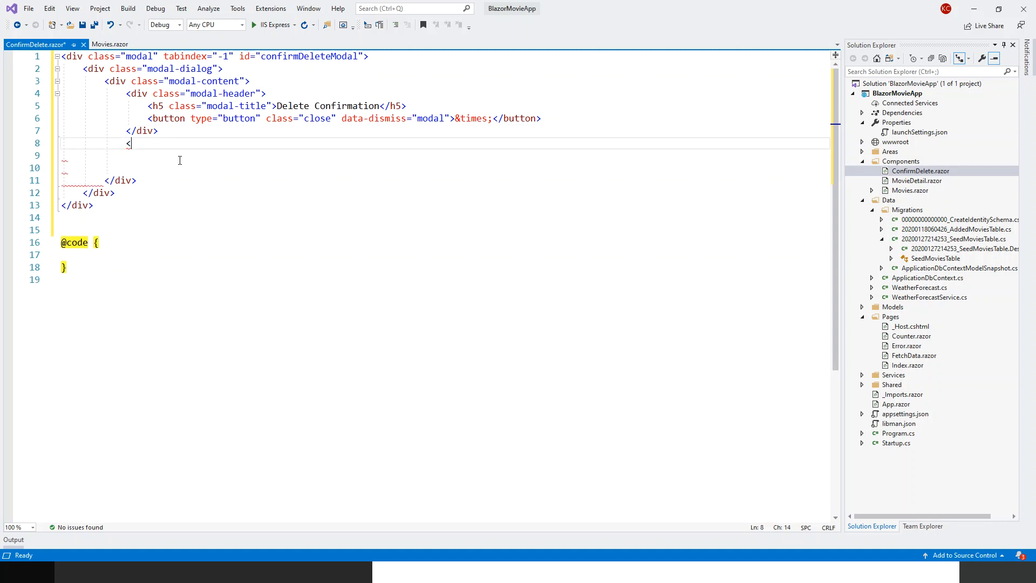
pyautogui.write('div')
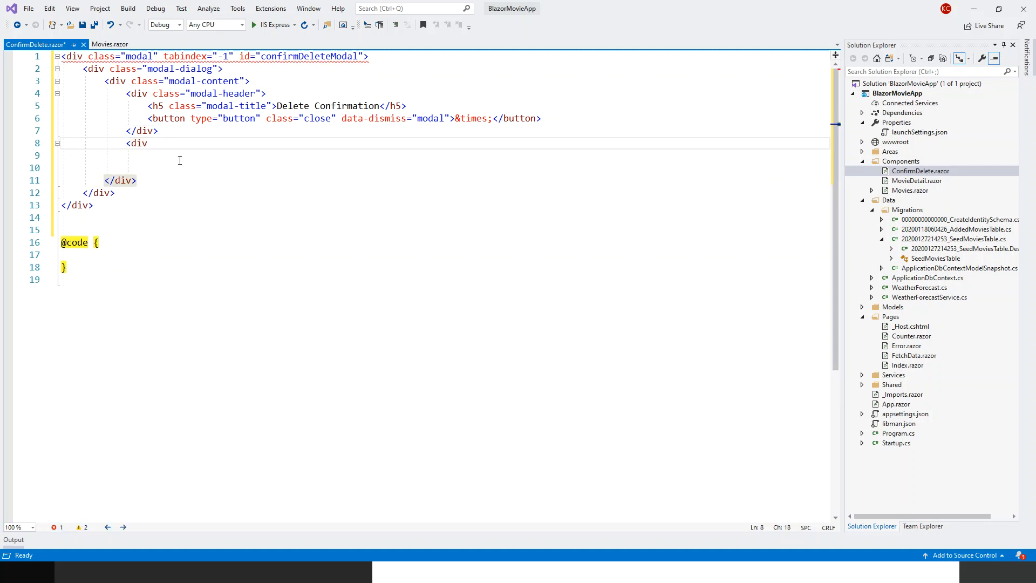
pyautogui.write('class="')
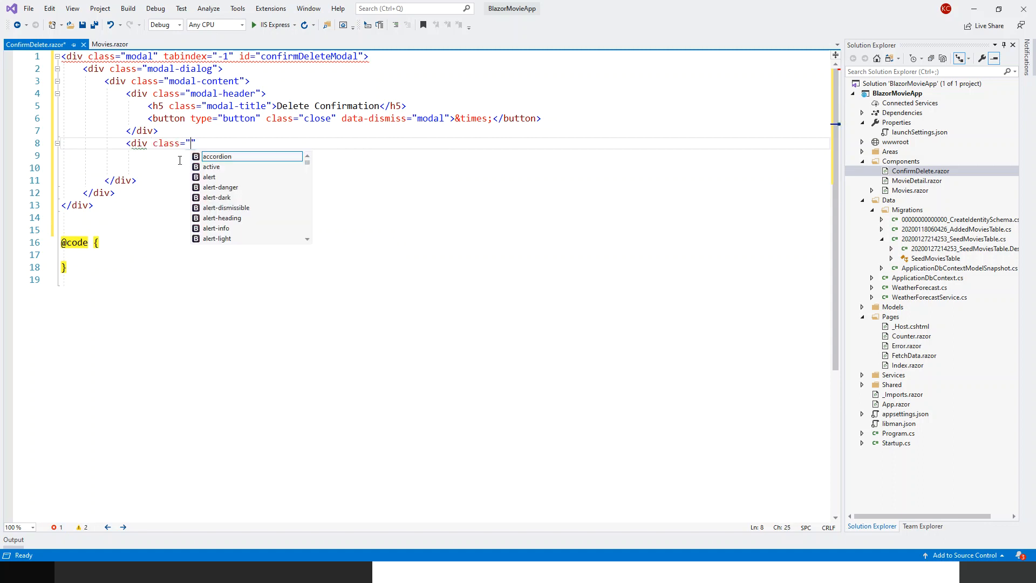
pyautogui.write('modal-body')
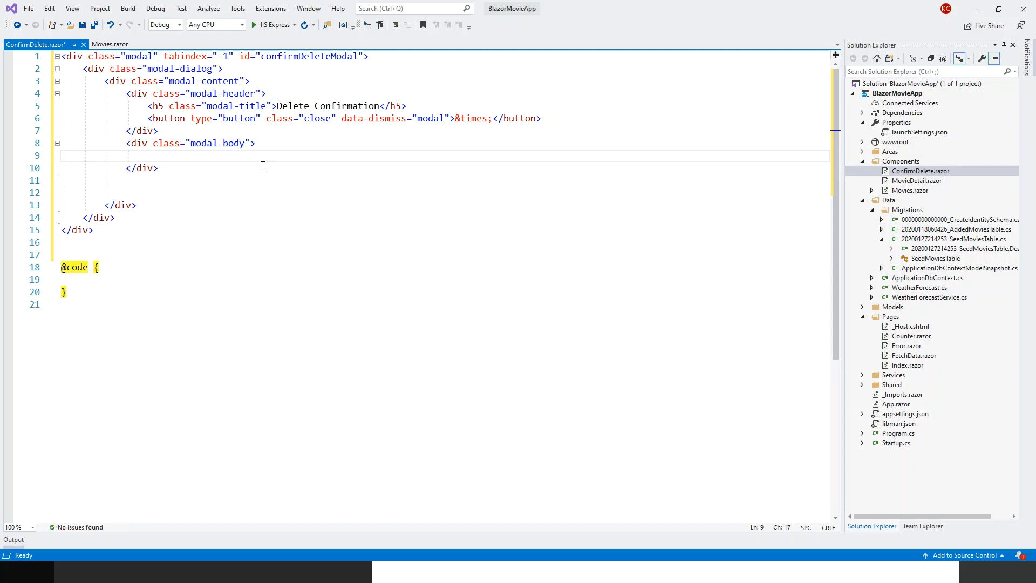
pyautogui.click(222, 192)
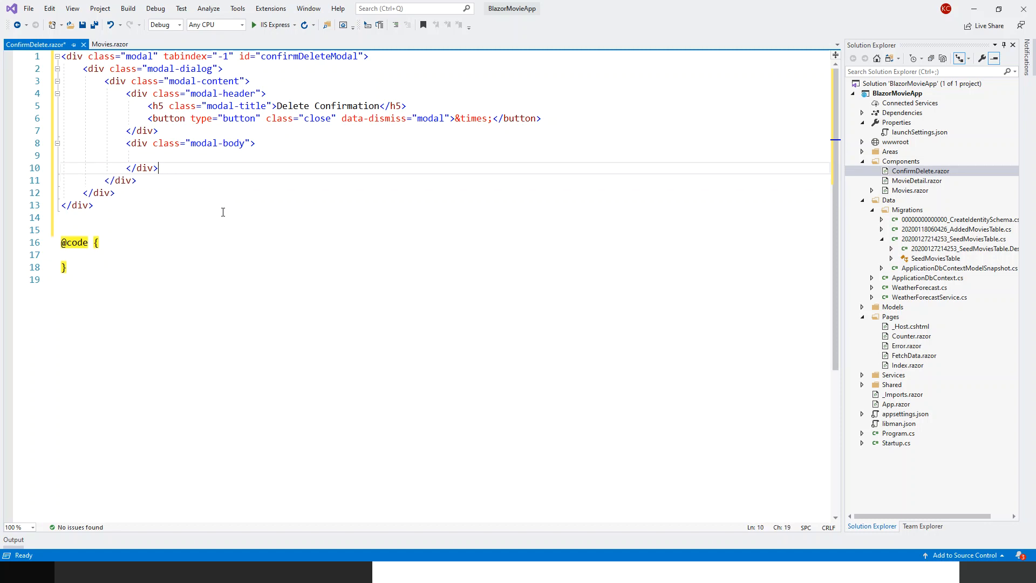
pyautogui.click(149, 155)
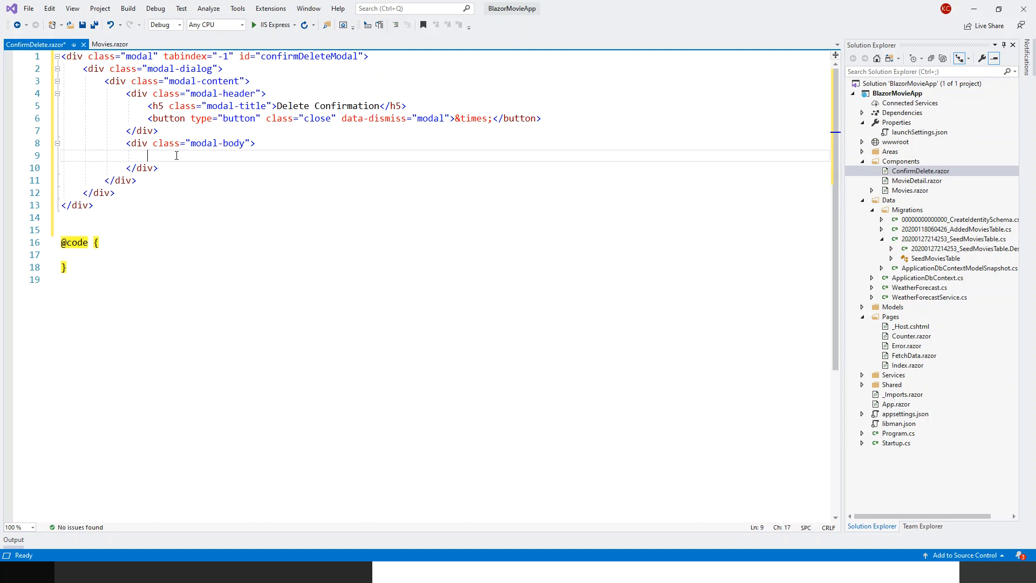
pyautogui.moveTo(213, 179)
pyautogui.write('<p></p>')
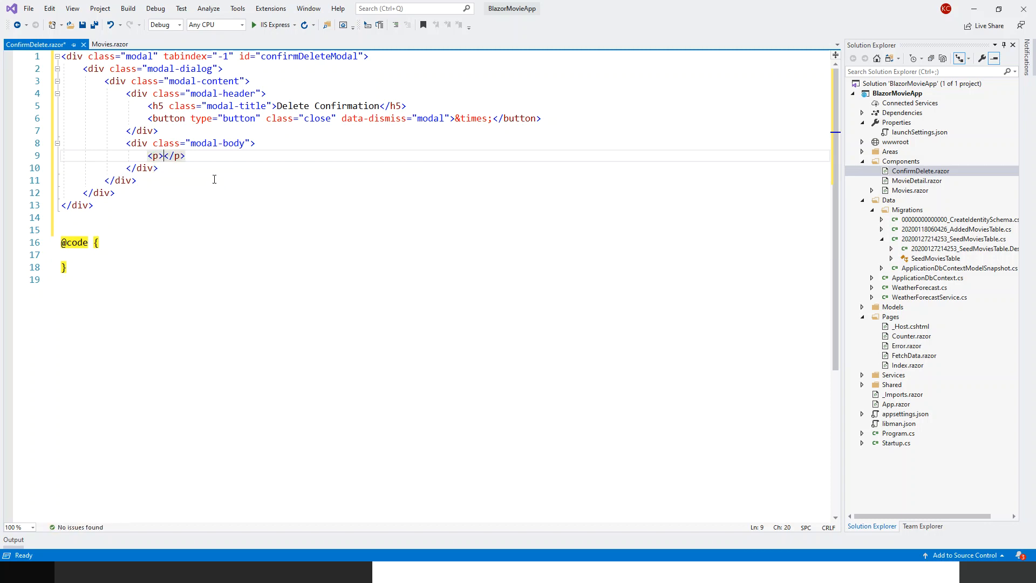
# - Write the body paragraph "Do you want to delete this movie?" and leave a blank line after the body
pyautogui.write('Do you')
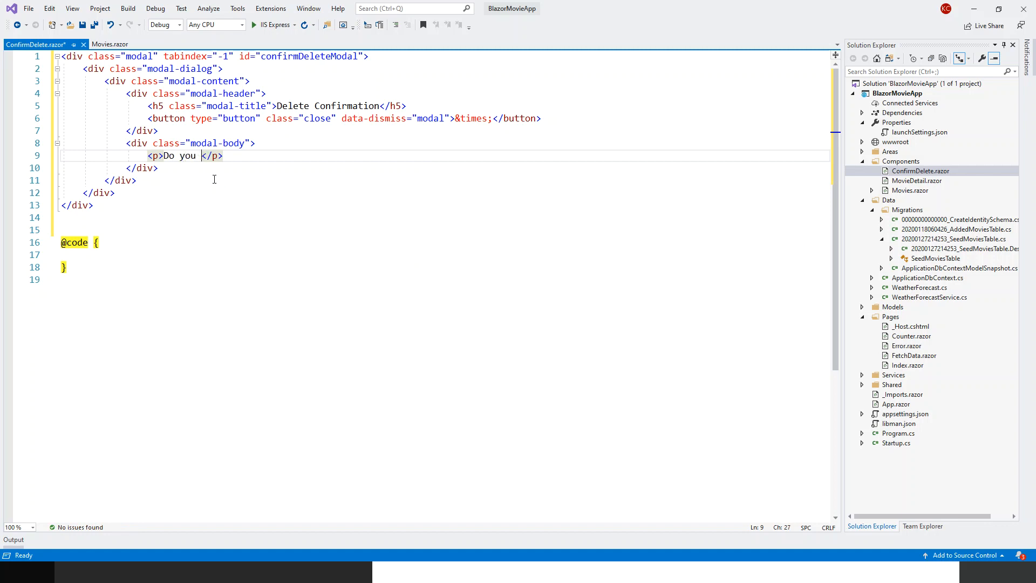
pyautogui.write('want to')
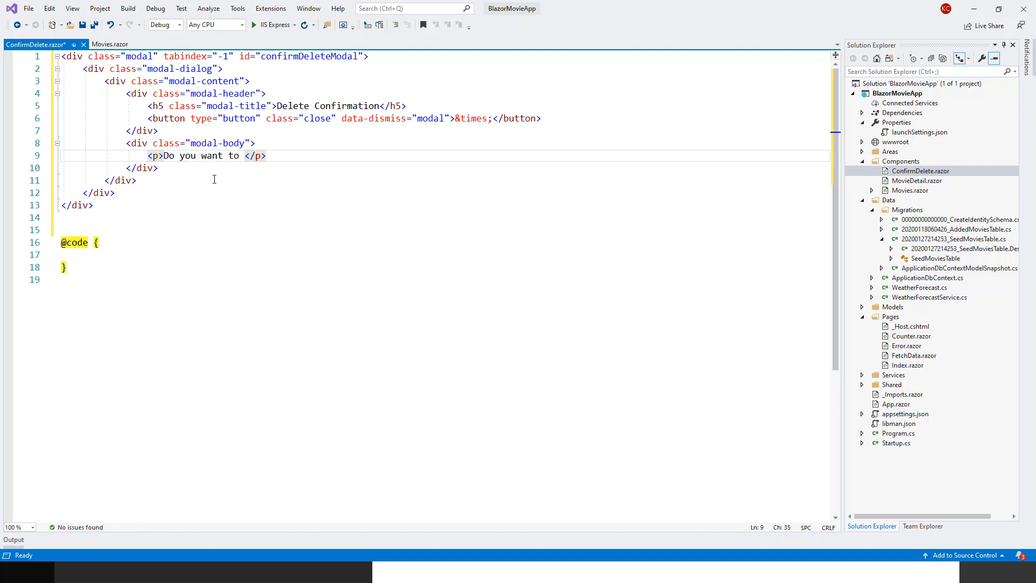
pyautogui.write('delete this')
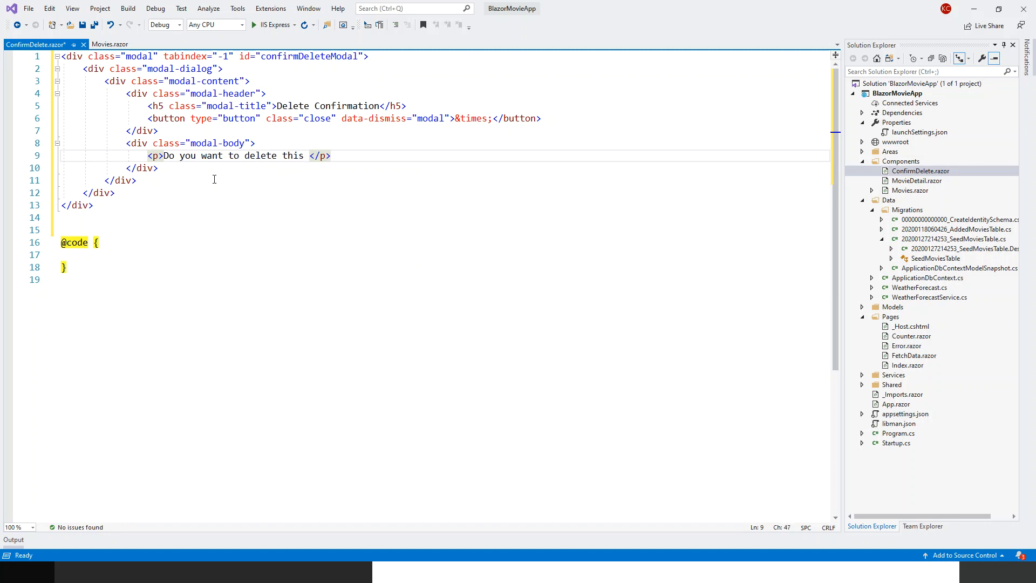
pyautogui.write('movie')
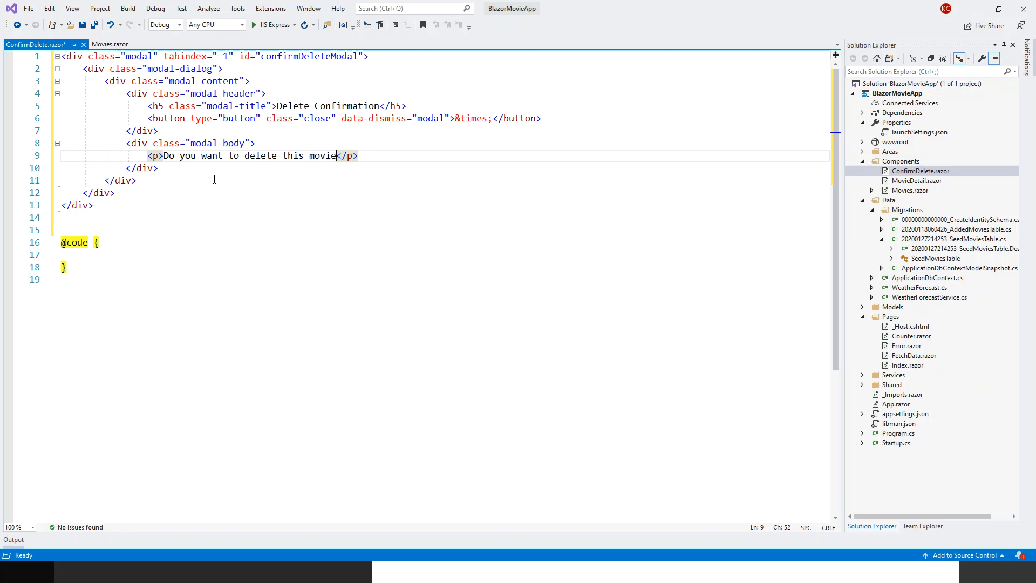
pyautogui.write('?')
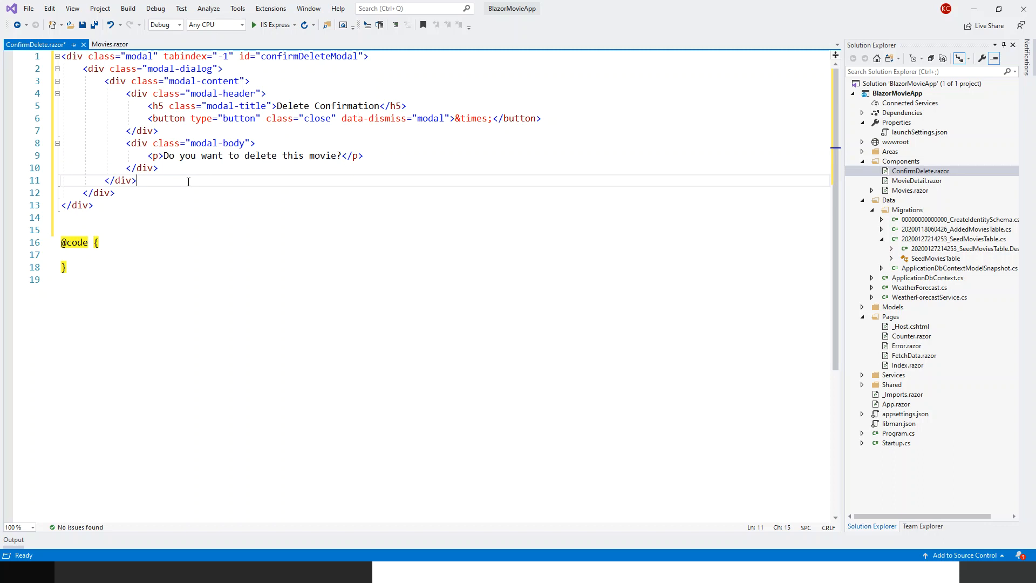
pyautogui.press('Enter')
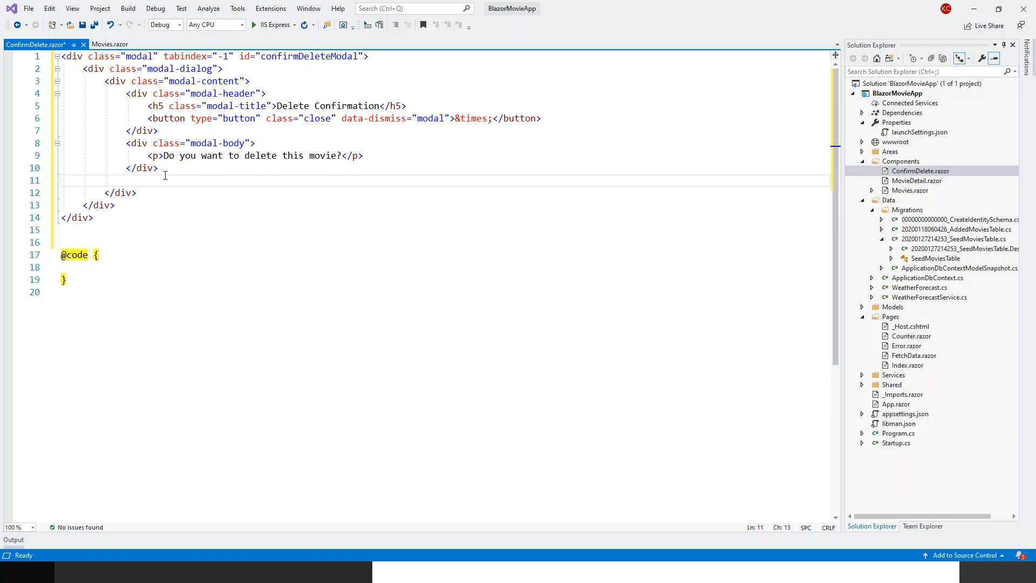
# - Add a modal-footer div below the modal body
pyautogui.click(125, 180)
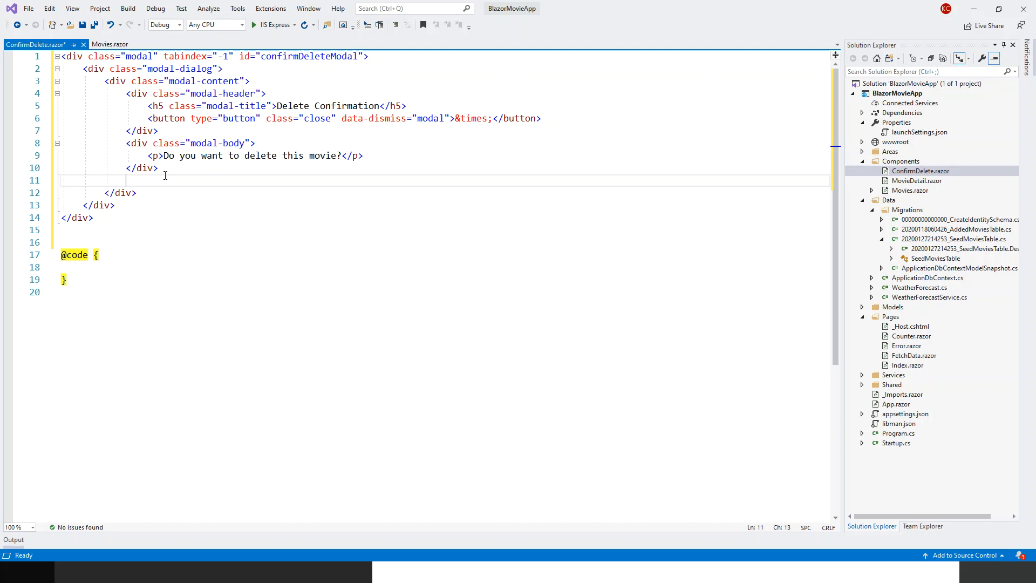
pyautogui.write('<div class="')
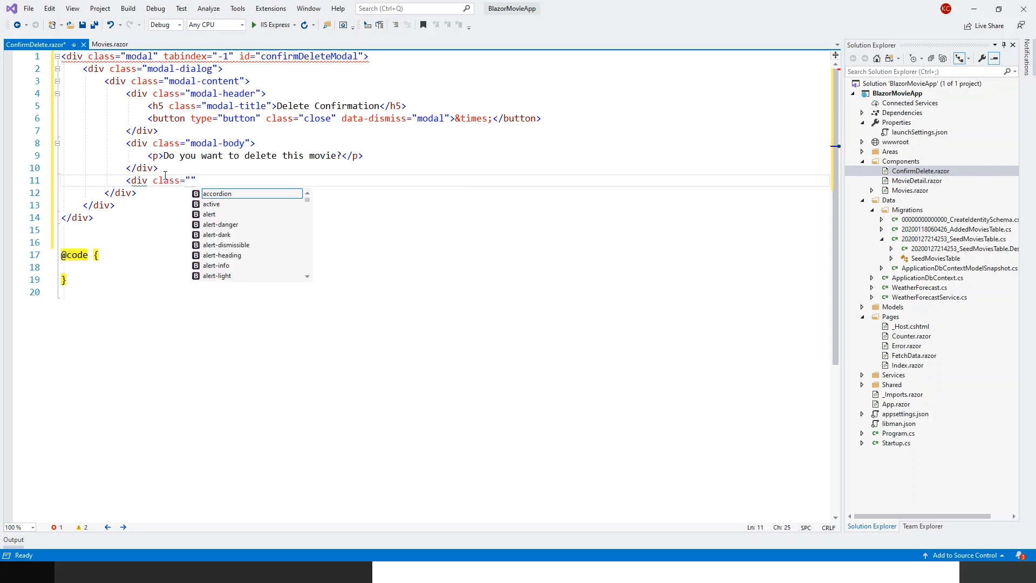
pyautogui.write('modal')
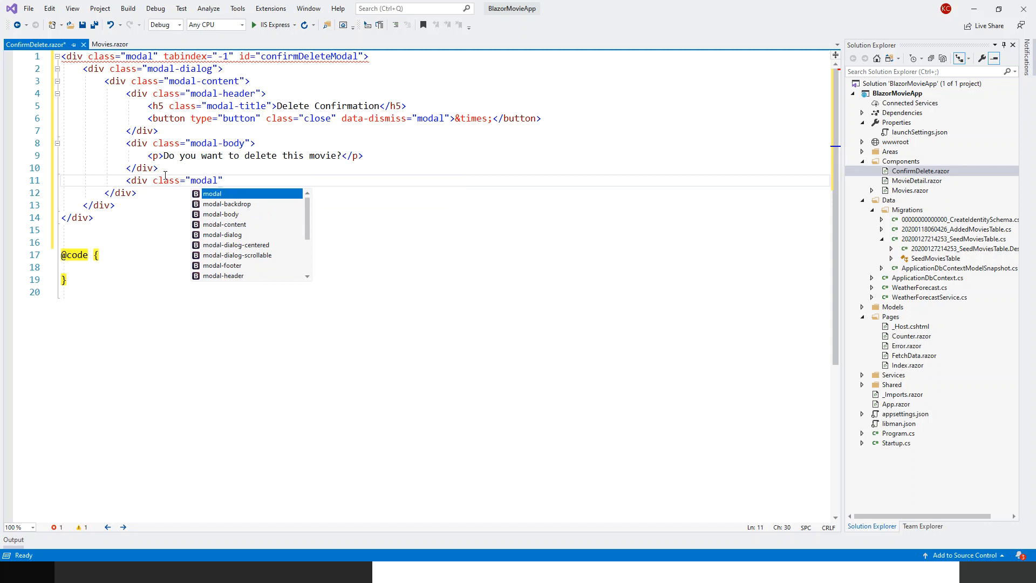
pyautogui.write('foo')
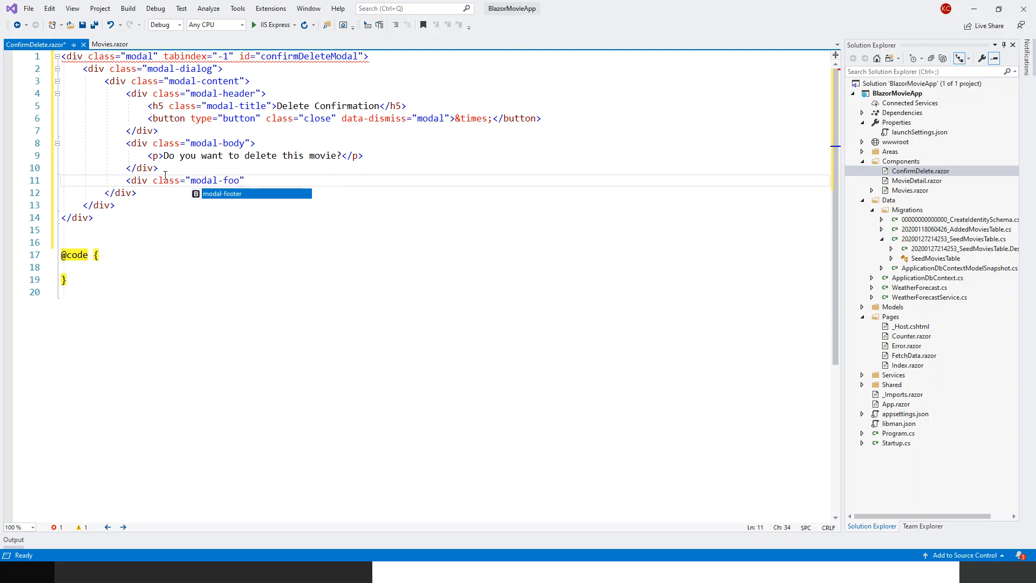
pyautogui.write('ter')
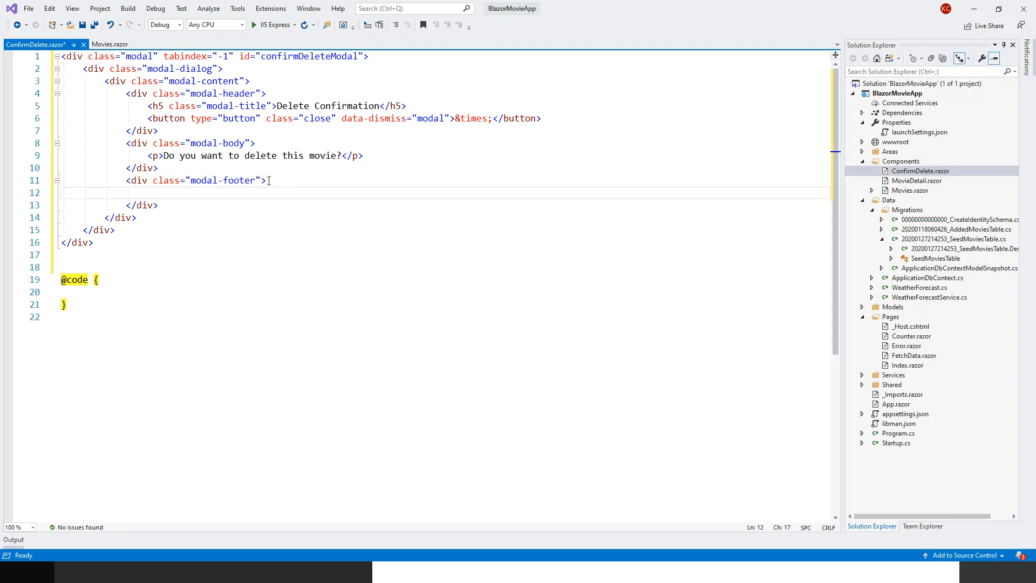
pyautogui.click(149, 192)
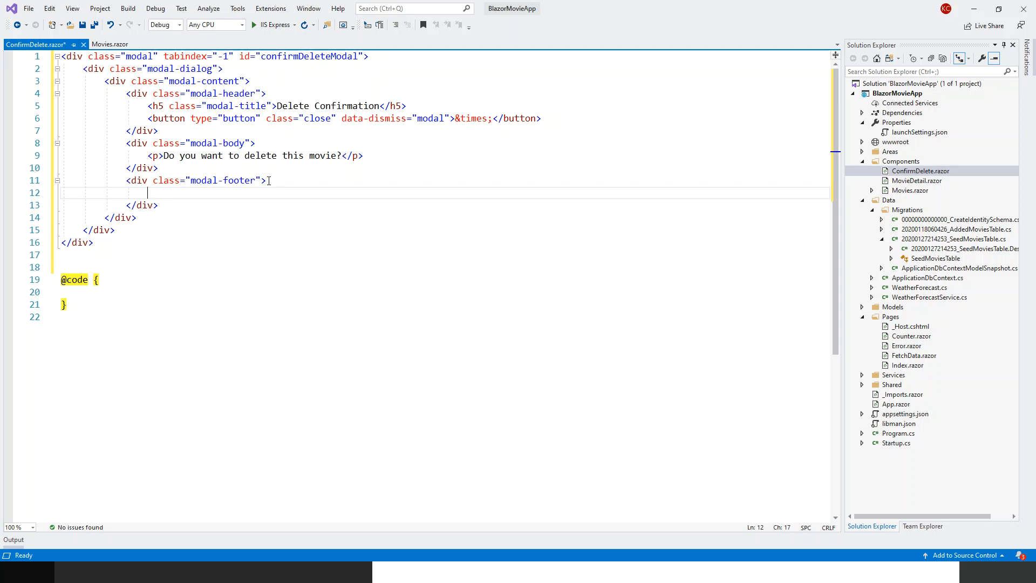
# - Start a footer button of type button with class btn btn-primary
pyautogui.write('<b')
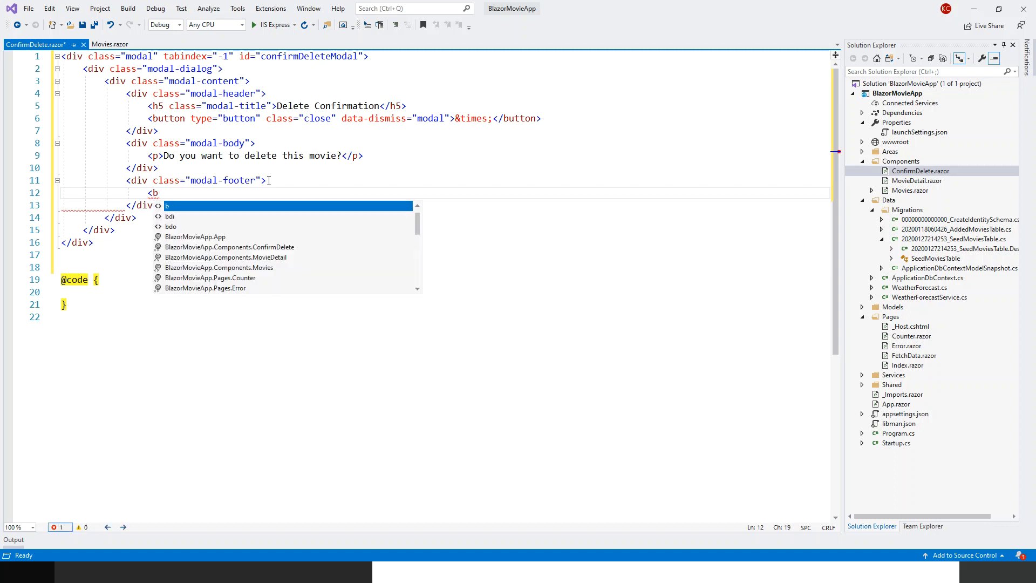
pyautogui.write('utton type="')
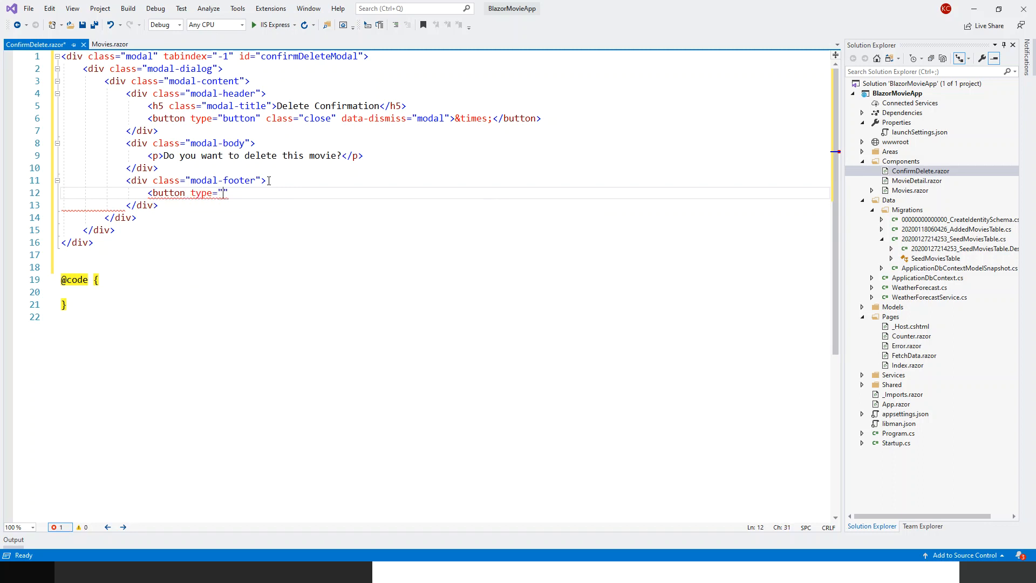
pyautogui.write('button')
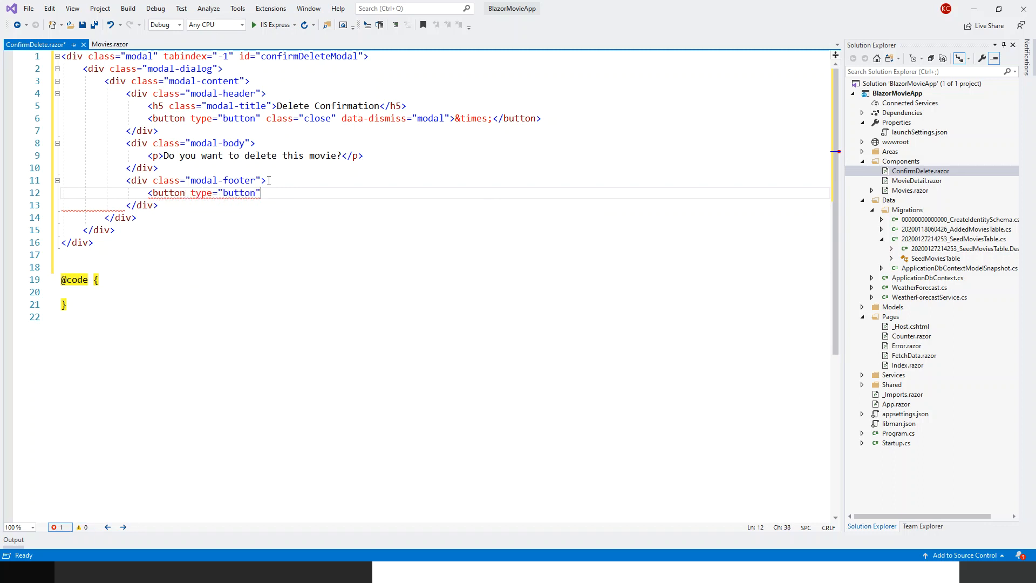
pyautogui.write('class="')
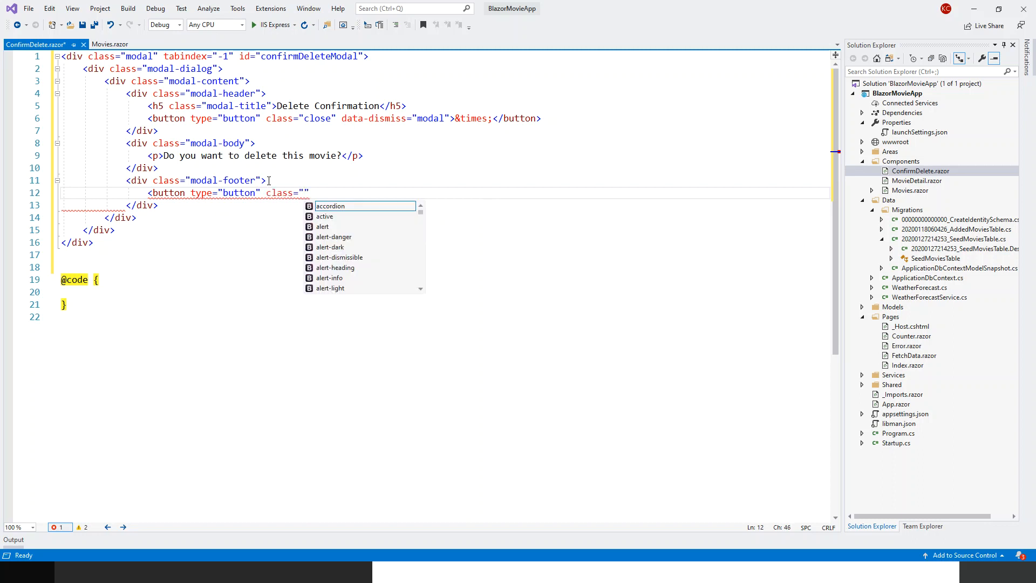
pyautogui.write('btn btn-primary')
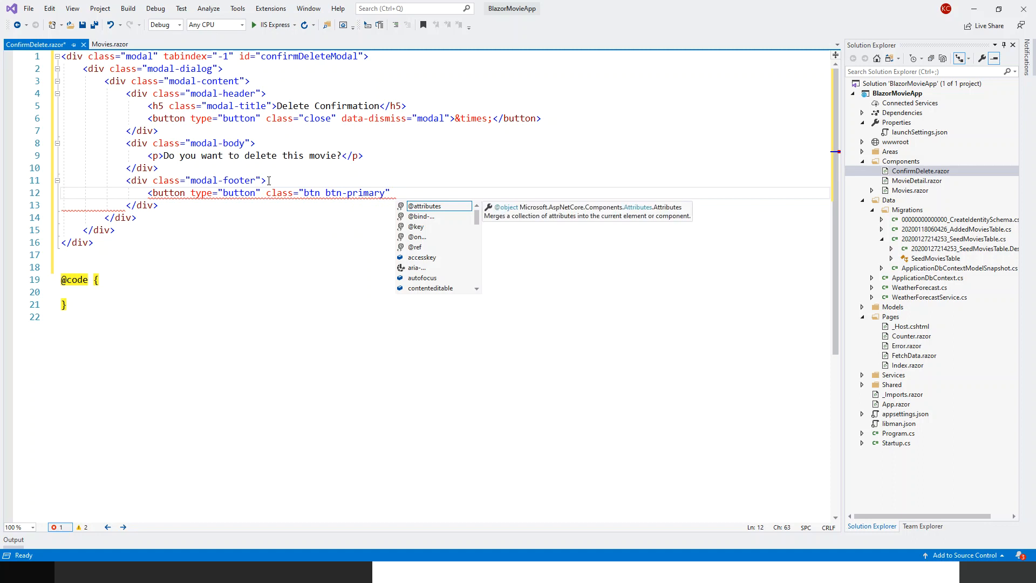
pyautogui.write('o')
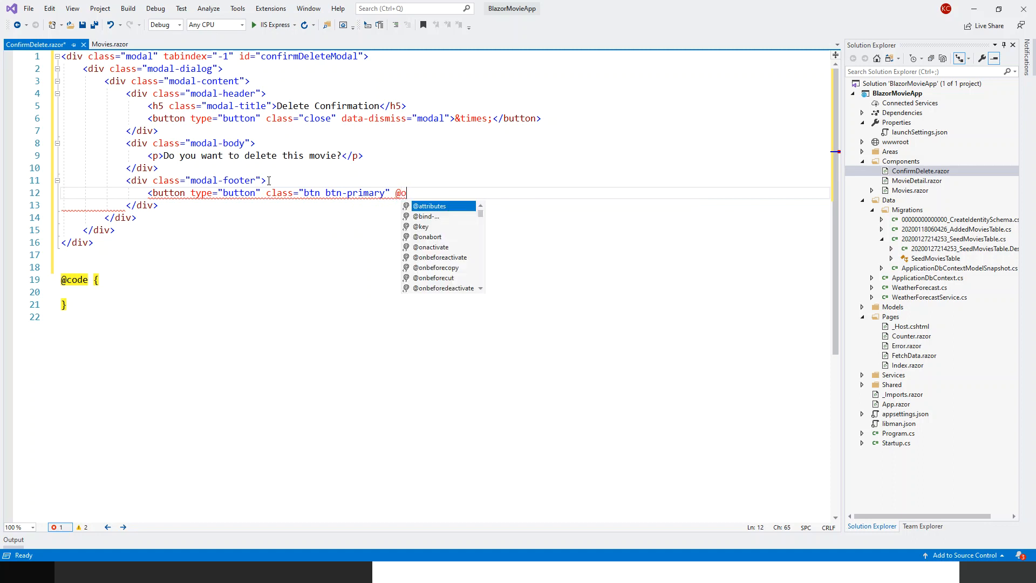
pyautogui.write('nclick')
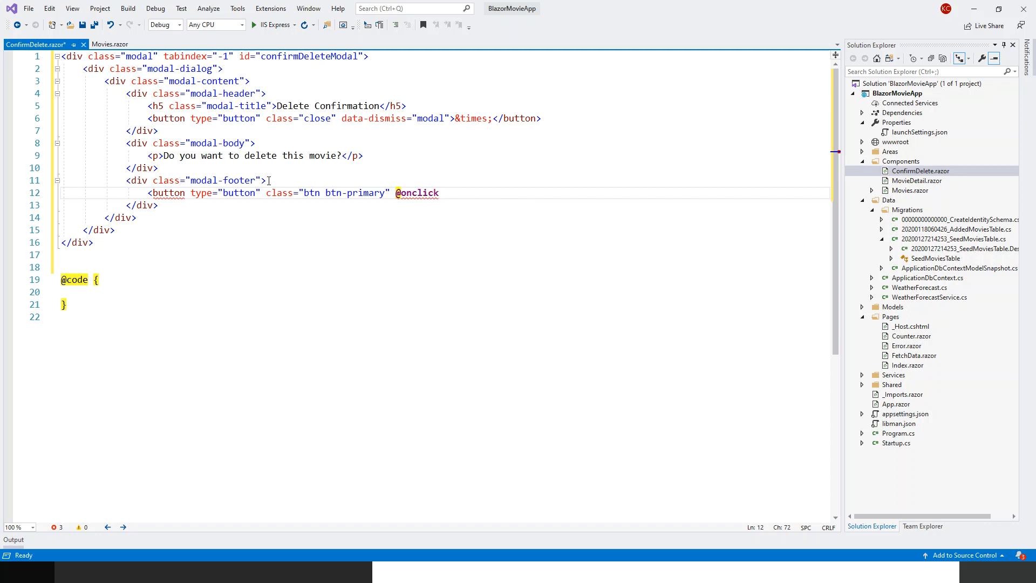
pyautogui.write('="OnCl')
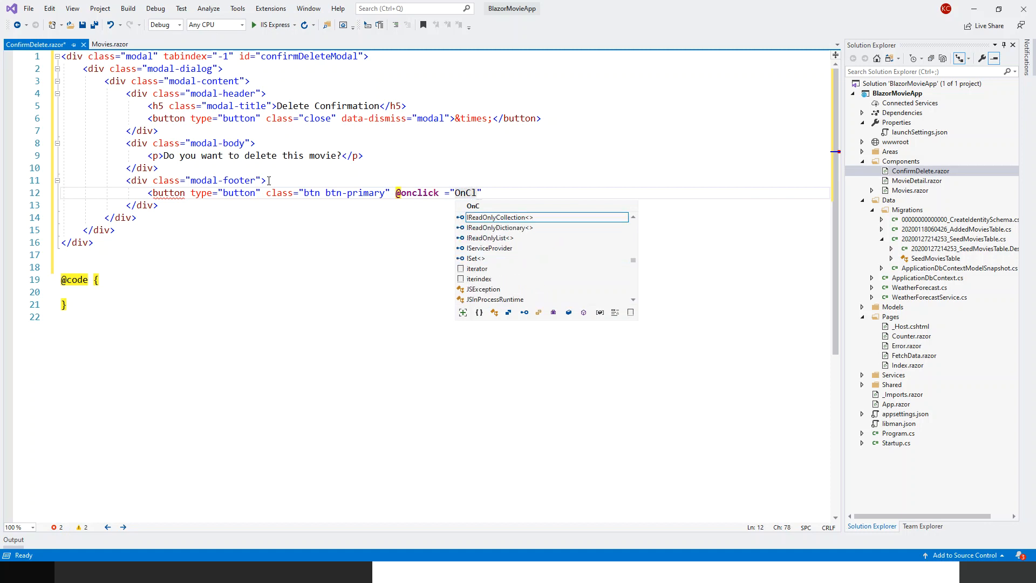
pyautogui.write('ic')
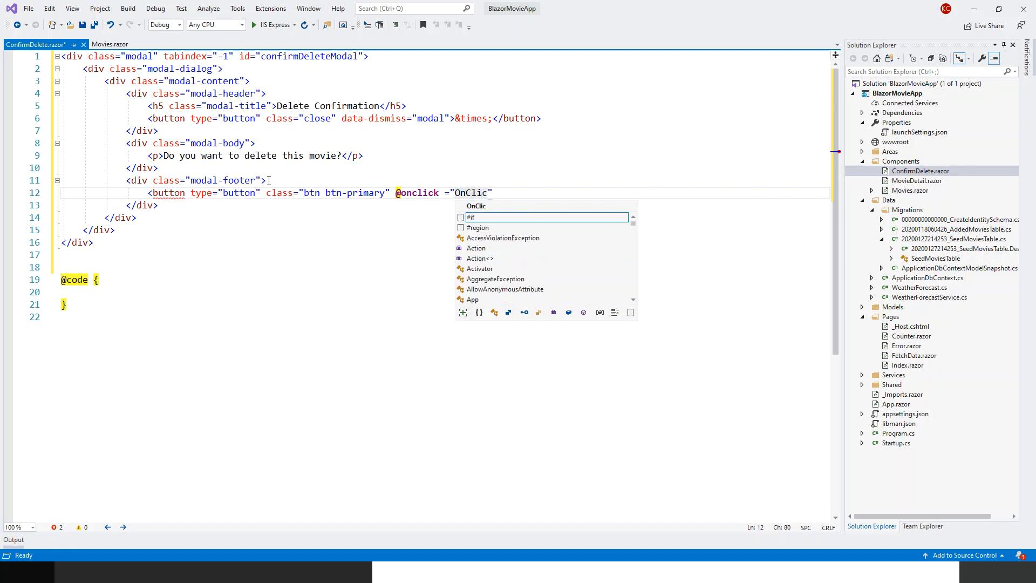
pyautogui.write('k')
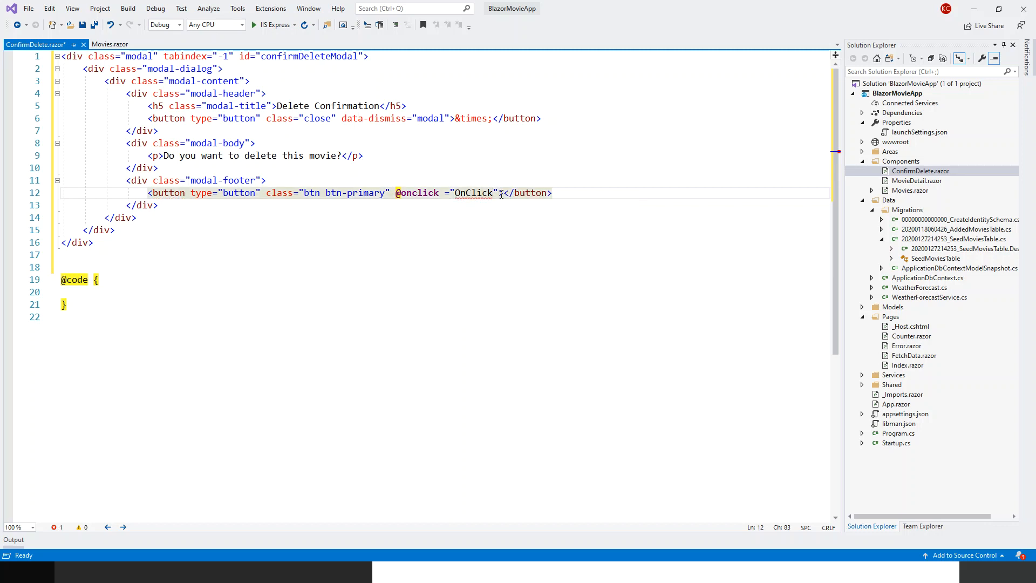
pyautogui.write('Yes')
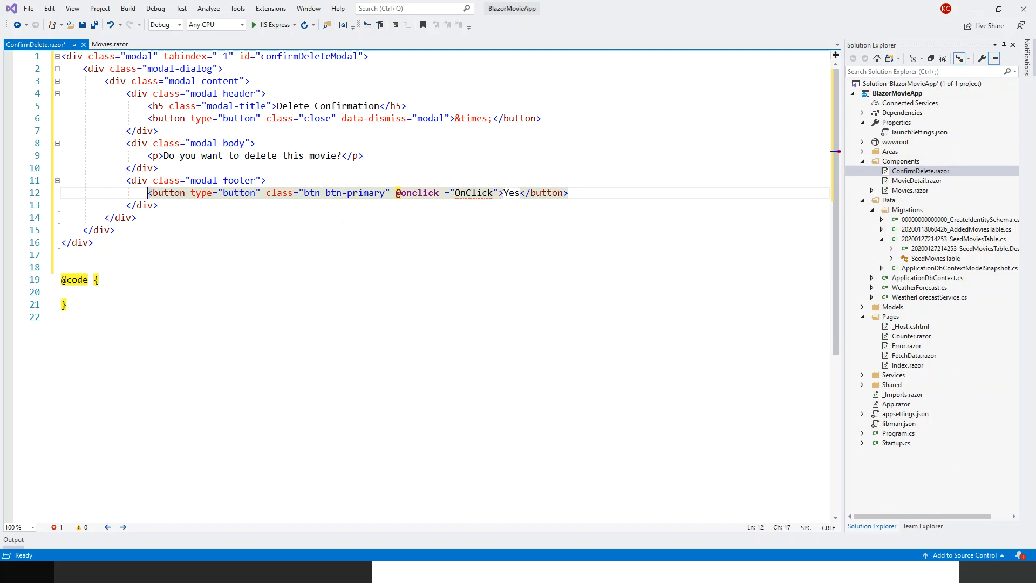
# - Duplicate the Yes button line and change its class to btn btn-secondary
pyautogui.click(578, 192)
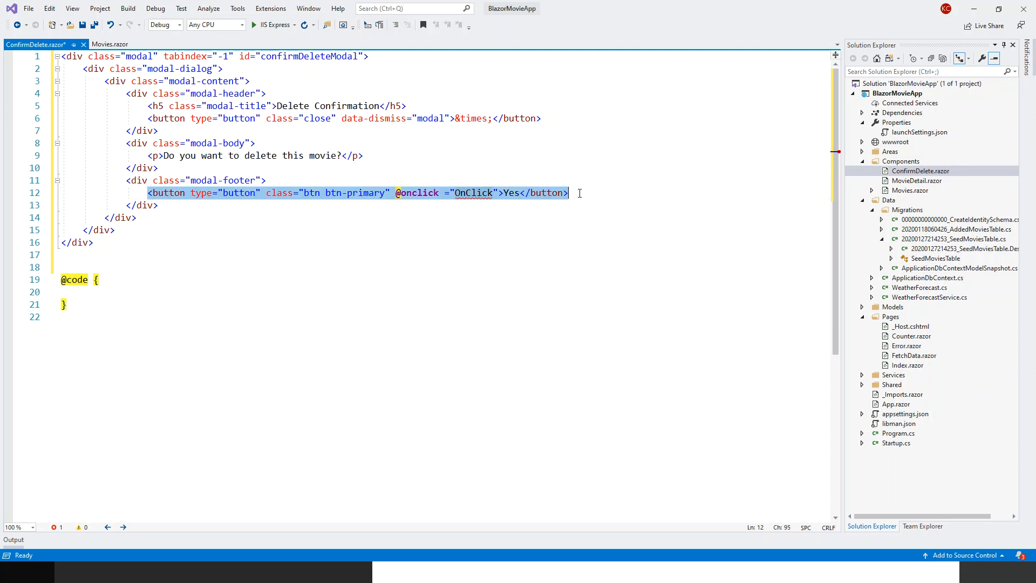
pyautogui.moveTo(621, 198)
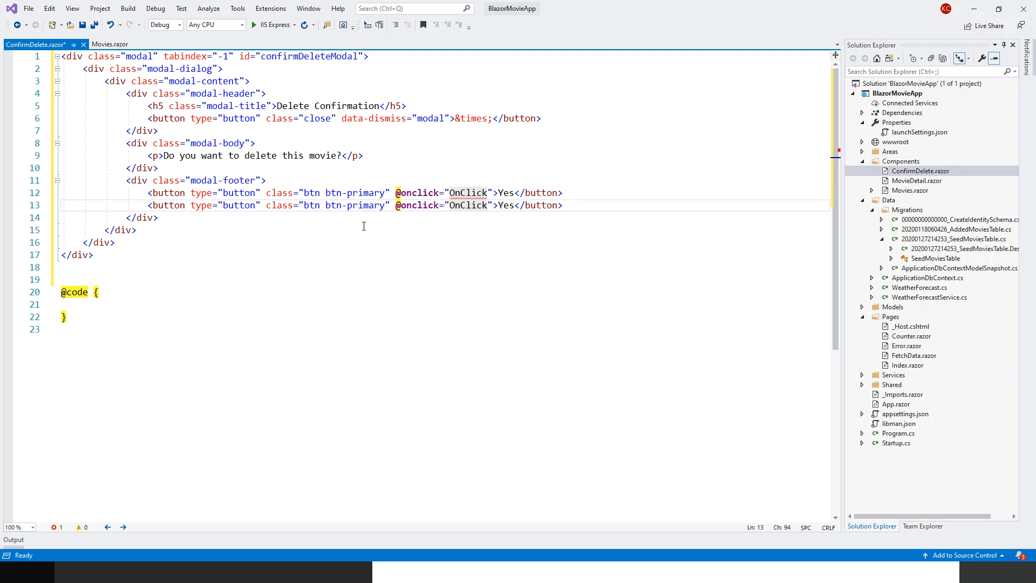
pyautogui.doubleClick(365, 205)
pyautogui.write('sec')
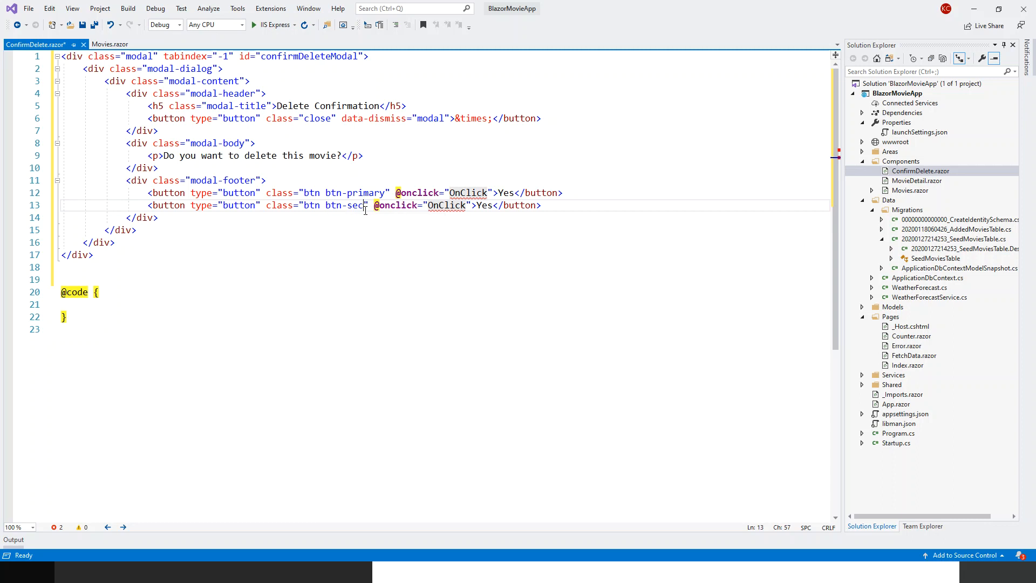
pyautogui.write('ondary')
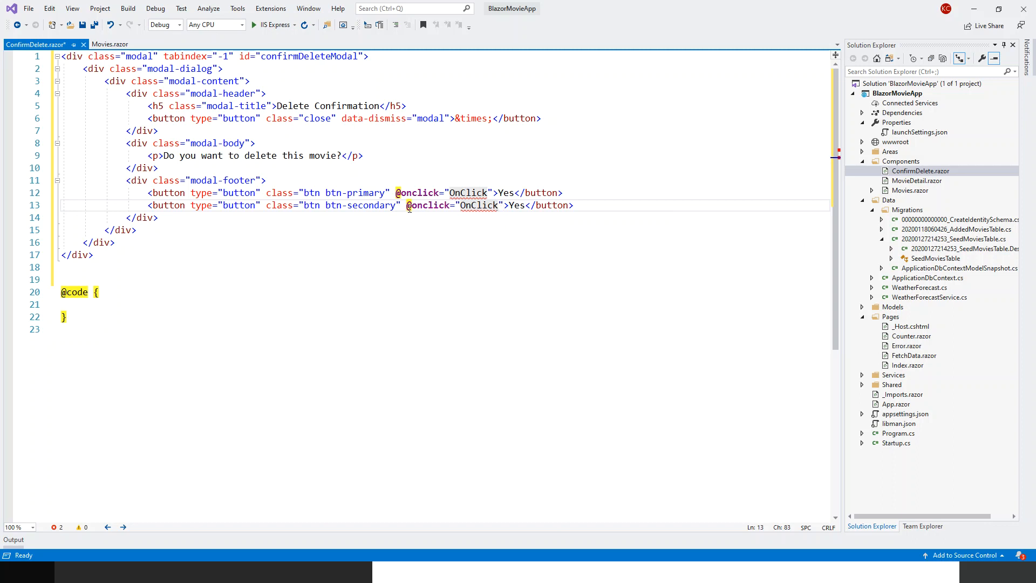
pyautogui.moveTo(481, 205)
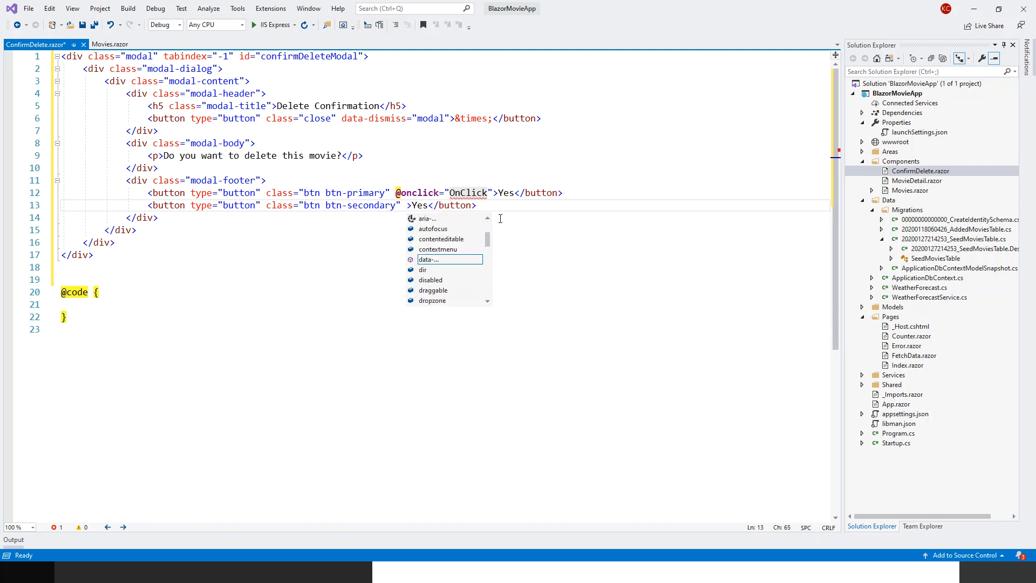
# - Make the second button dismiss the modal via data-dismiss and label it Cancel
pyautogui.write('data-dismiss="modal')
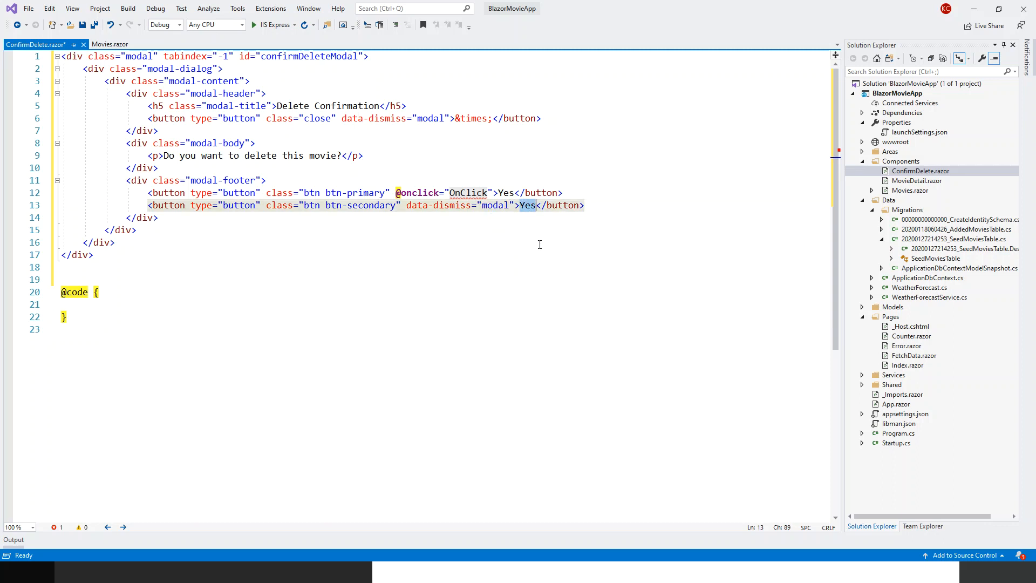
pyautogui.write('Ca')
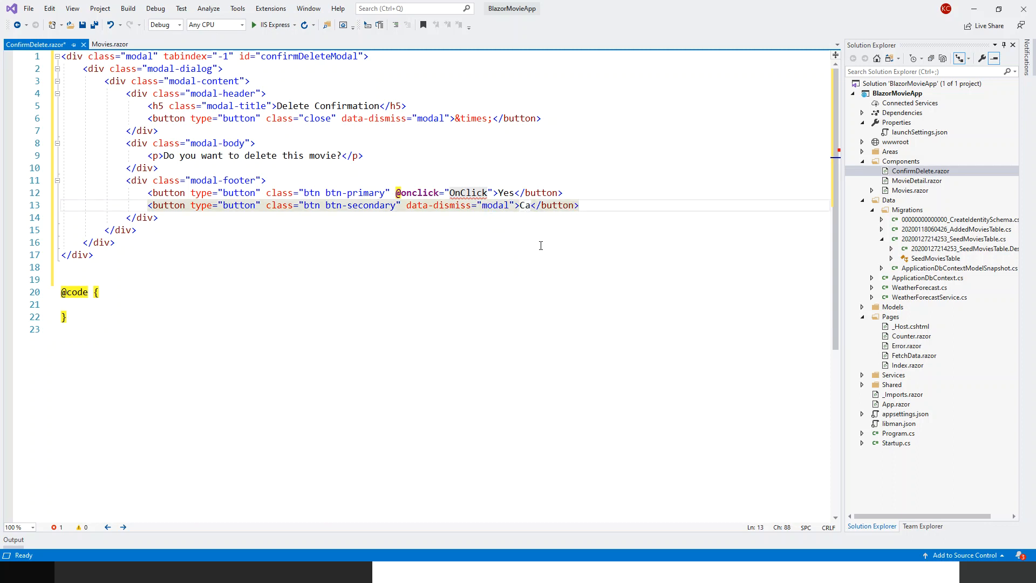
pyautogui.write('ncel')
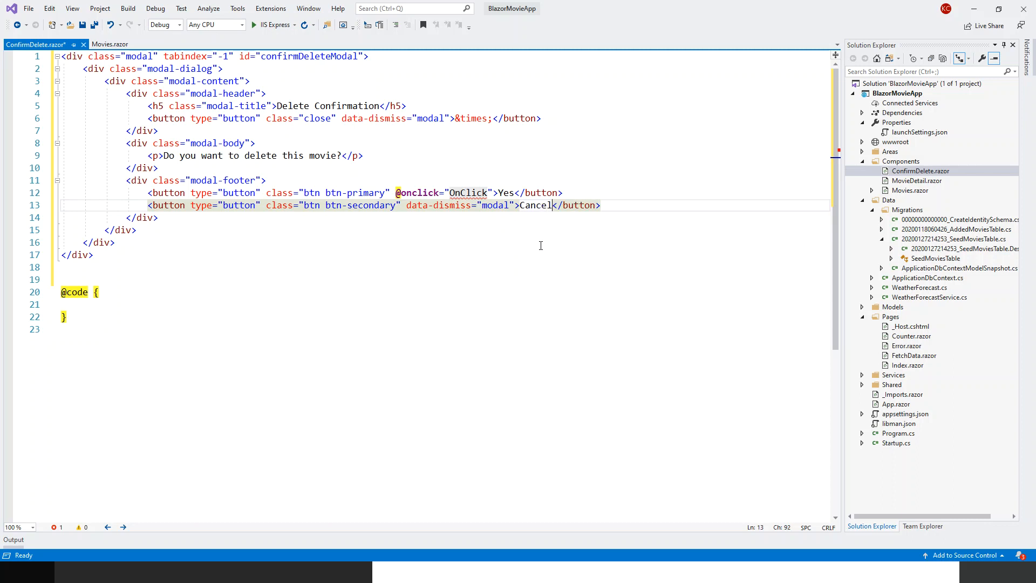
pyautogui.moveTo(182, 254)
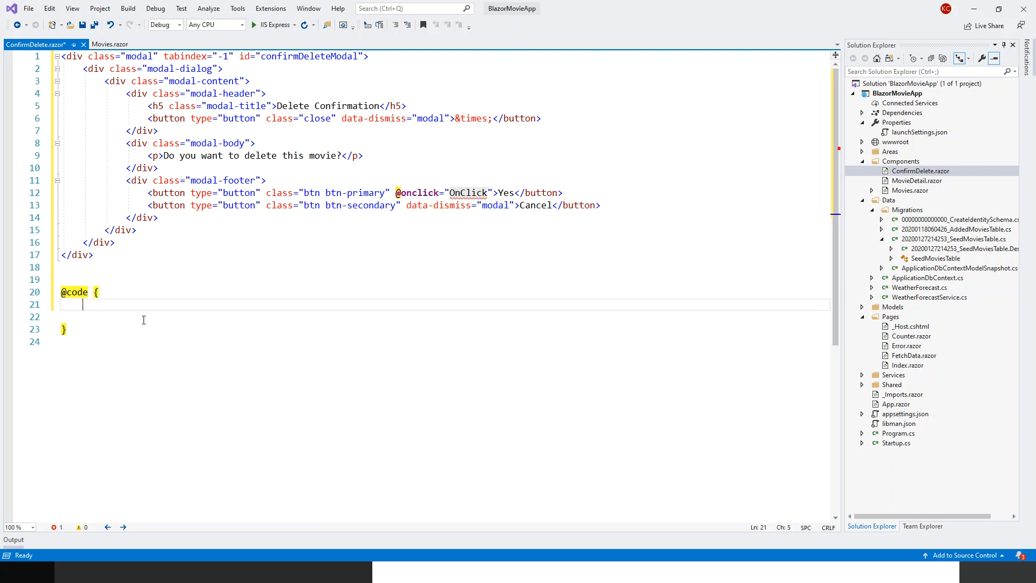
pyautogui.write('[P]')
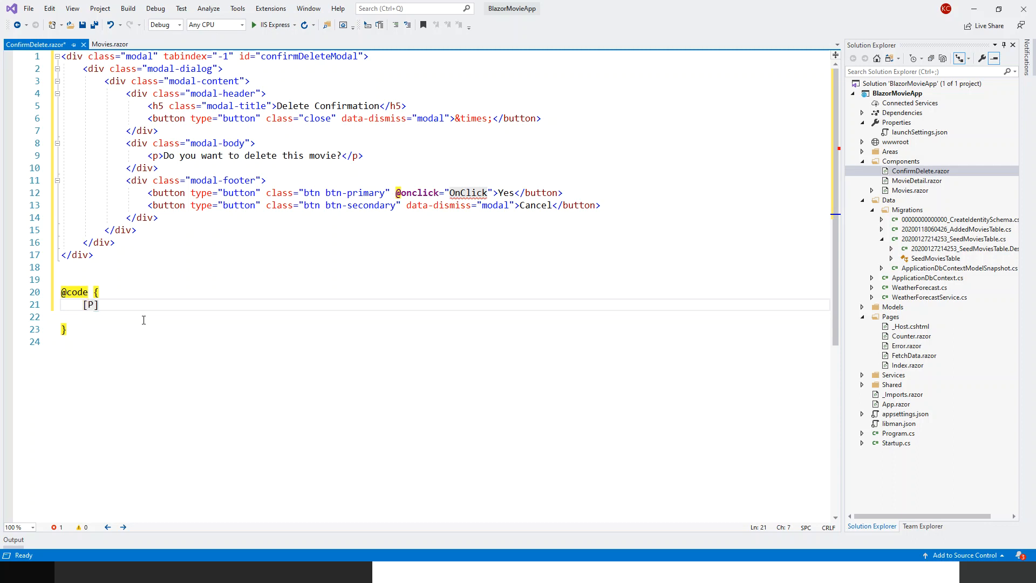
pyautogui.write('arameter')
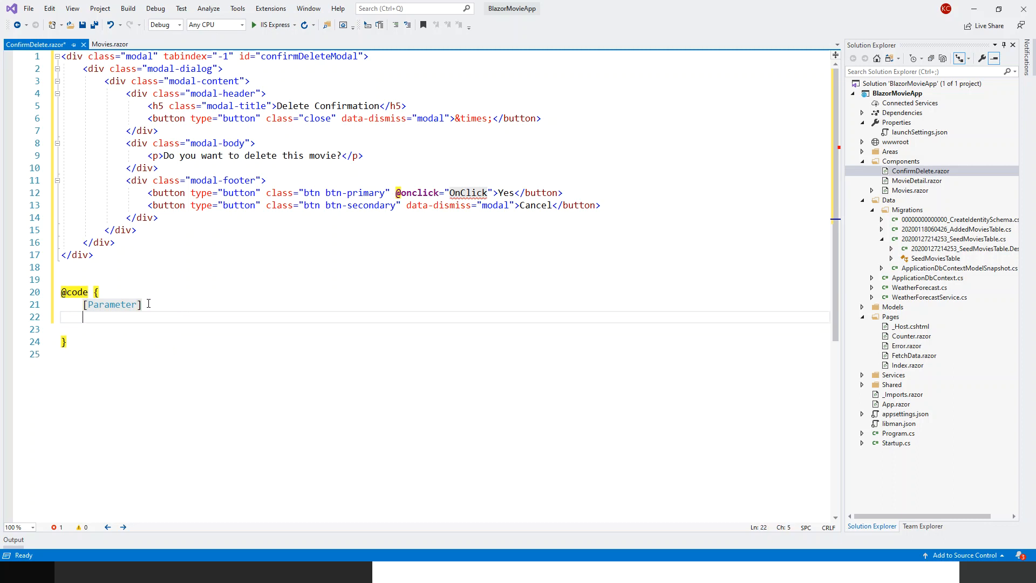
pyautogui.write('pro')
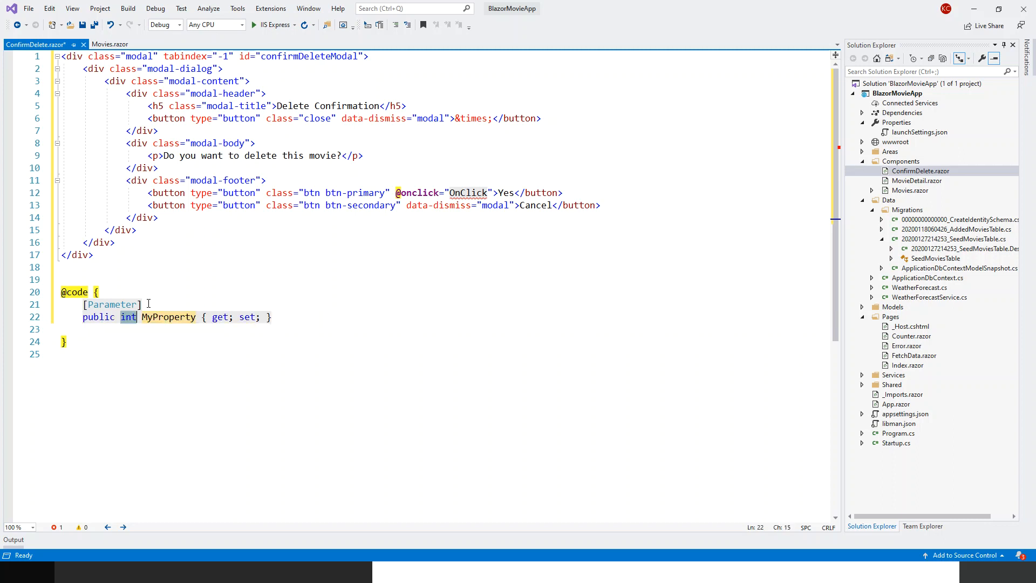
pyautogui.write('E')
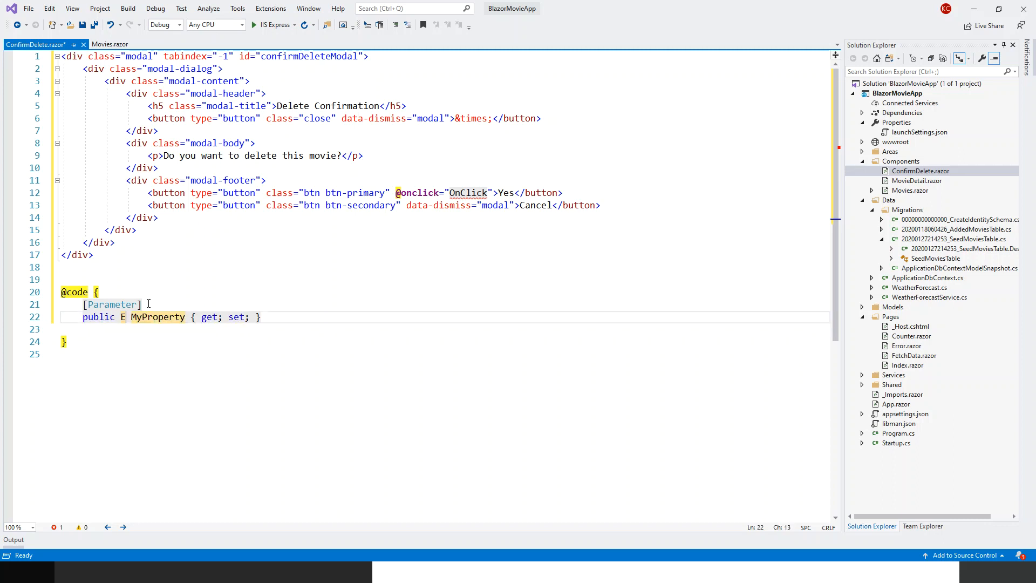
pyautogui.write('ve')
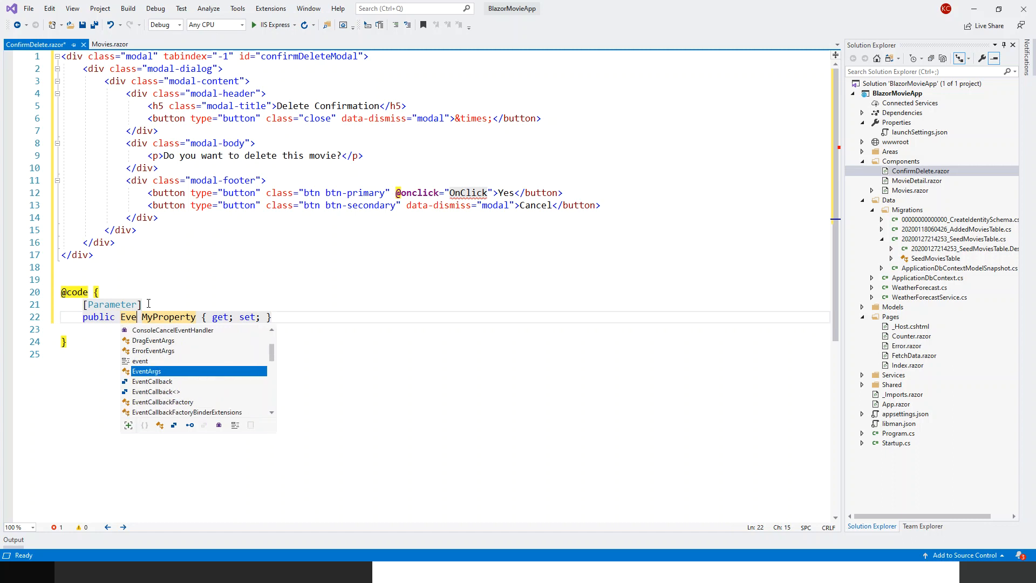
pyautogui.write('ntCallback')
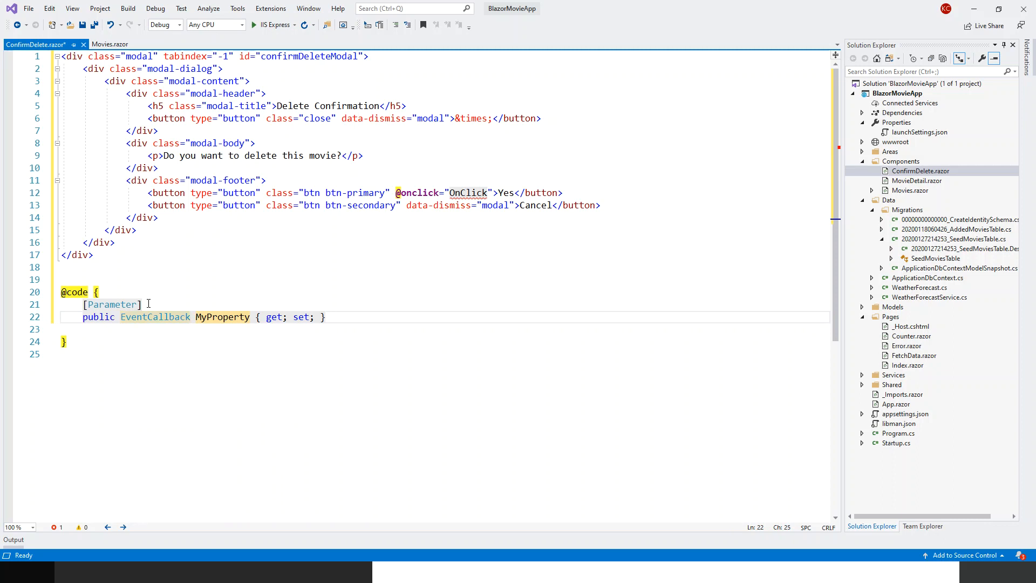
pyautogui.write('<>')
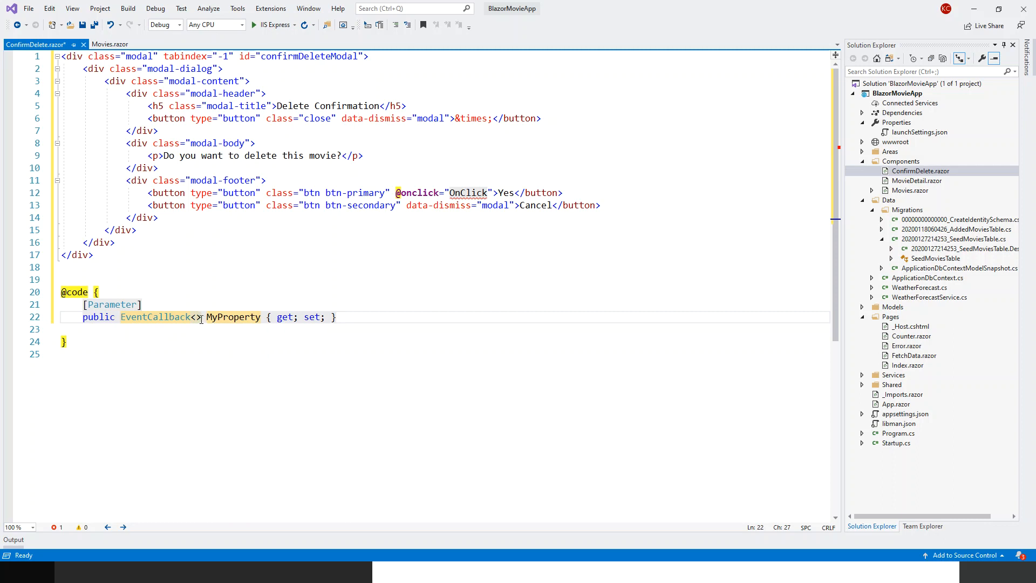
# - Set the generic type to MouseEventArgs and name the property OnClick
pyautogui.click(203, 317)
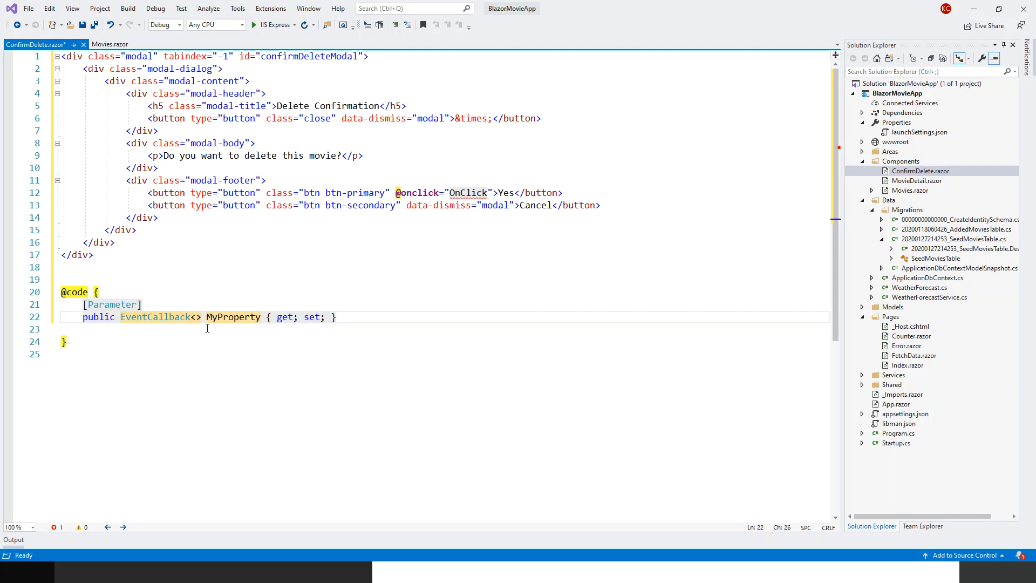
pyautogui.write('MouseEventArgs')
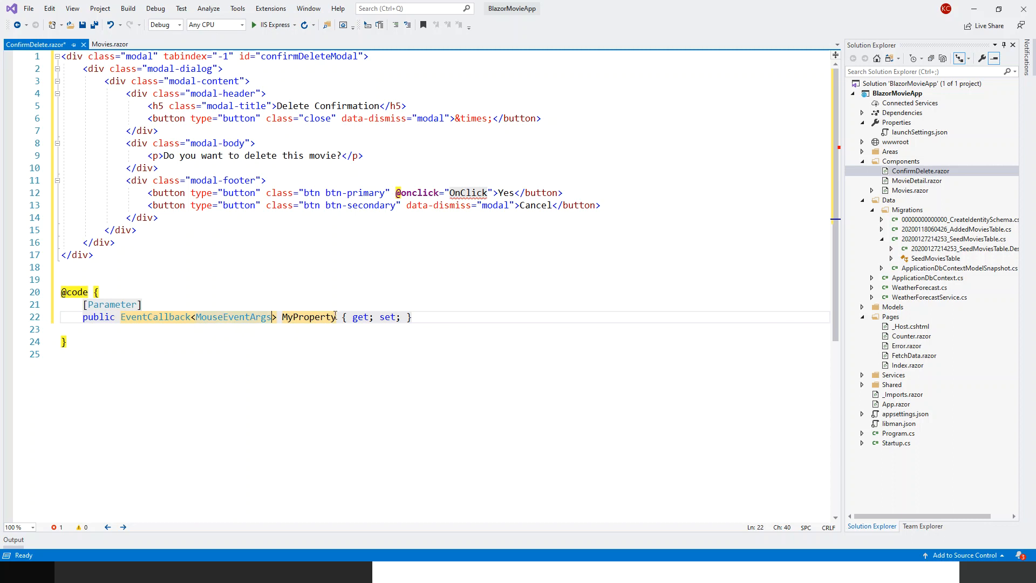
pyautogui.write('O')
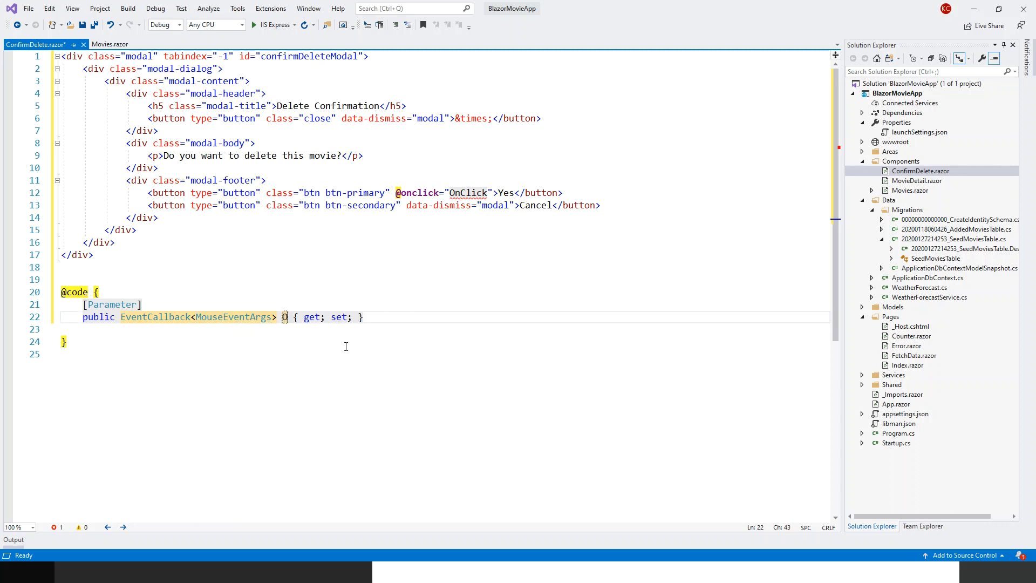
pyautogui.write('nClick')
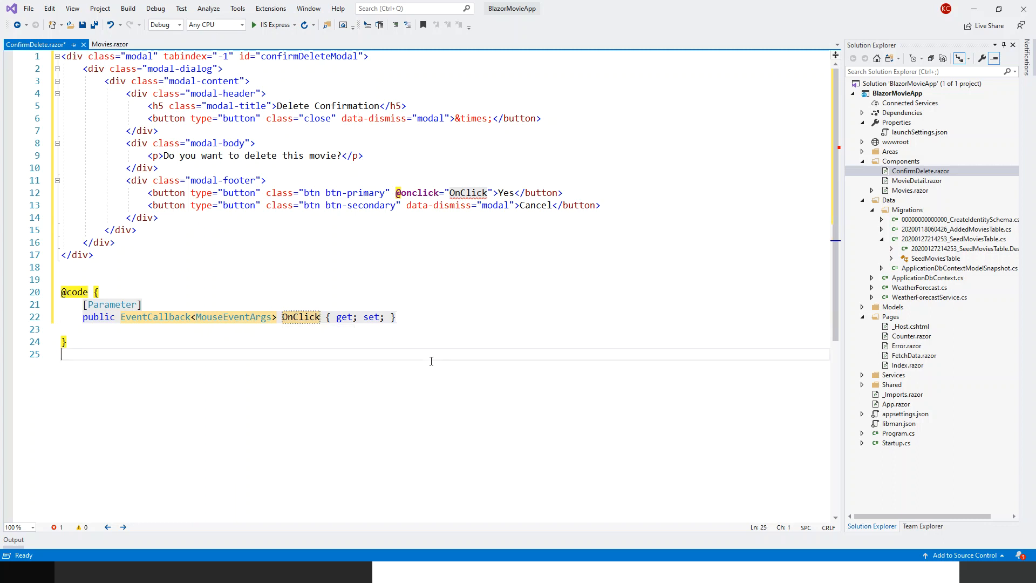
pyautogui.moveTo(265, 326)
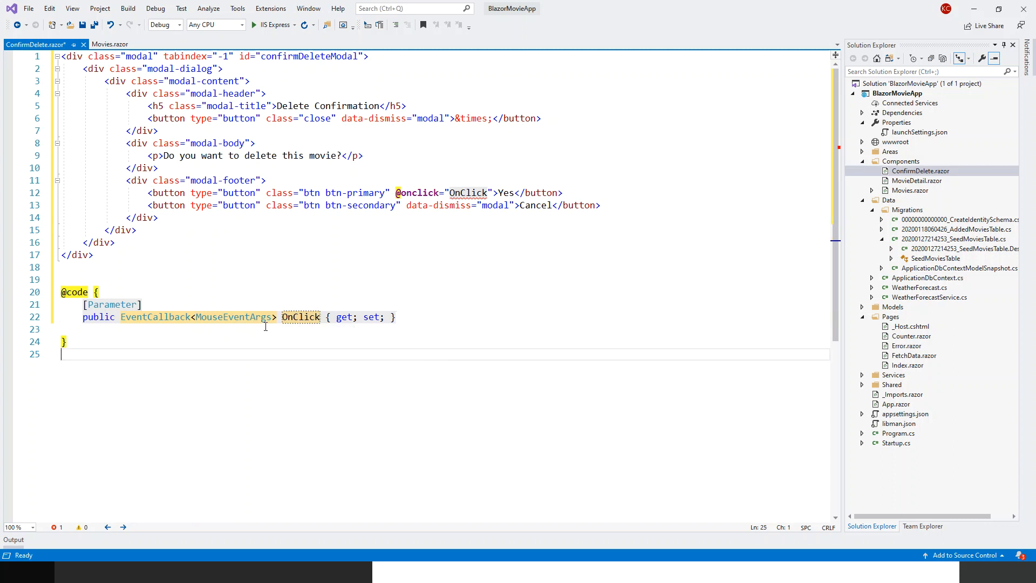
pyautogui.moveTo(300, 316)
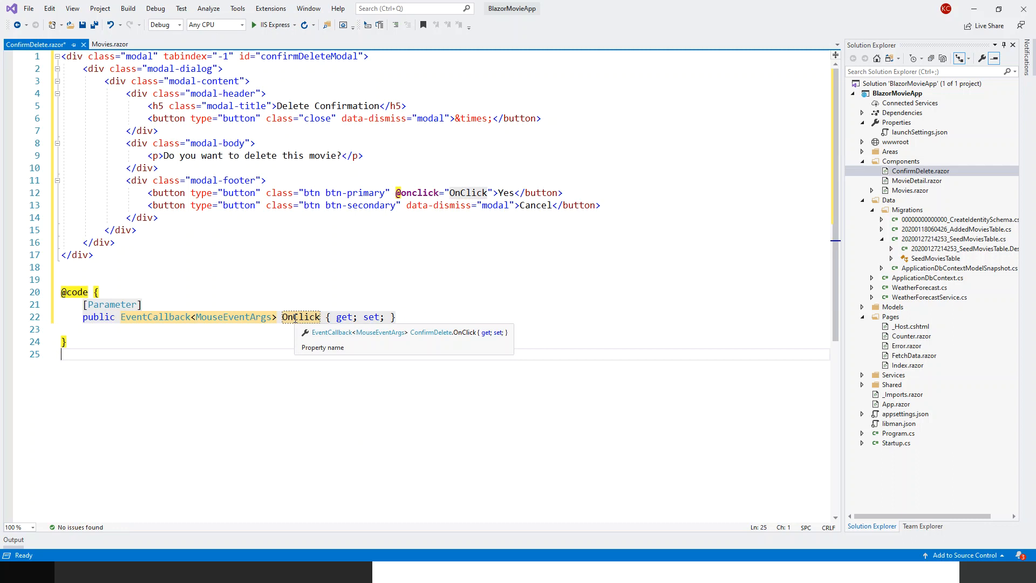